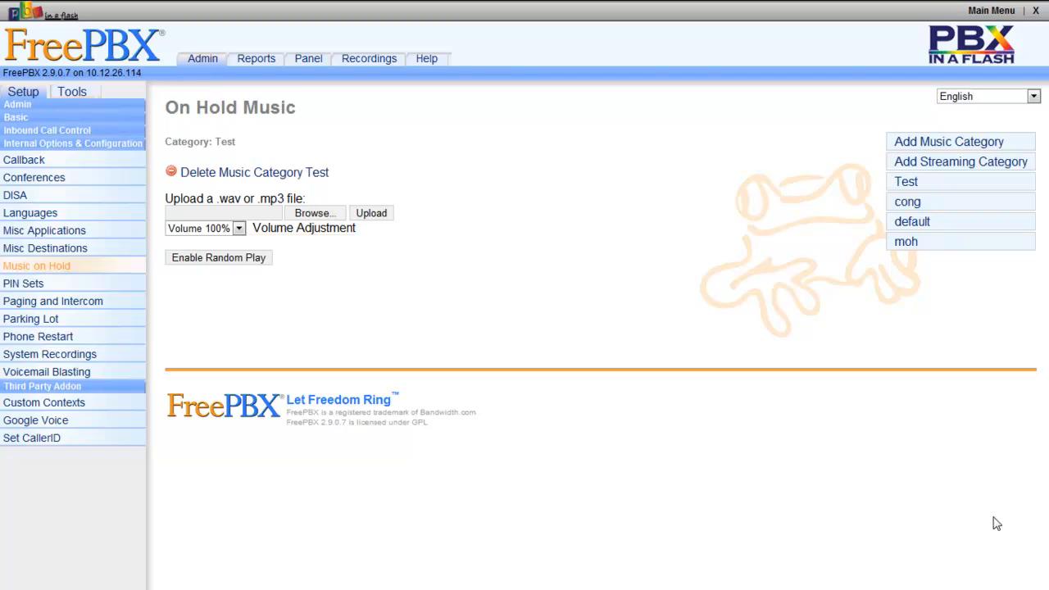
{"action": "mouse_move", "coordinate": [356, 233]}
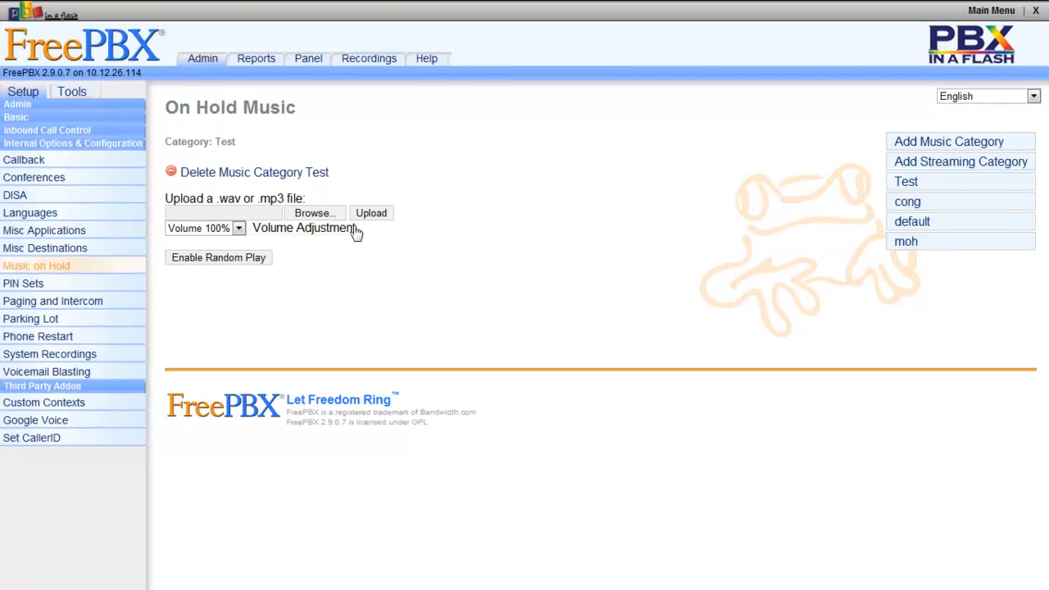
Step: Pick iasn_S_001.mp3 from the Downloads folder as the file to upload
{"action": "left_click", "coordinate": [315, 213]}
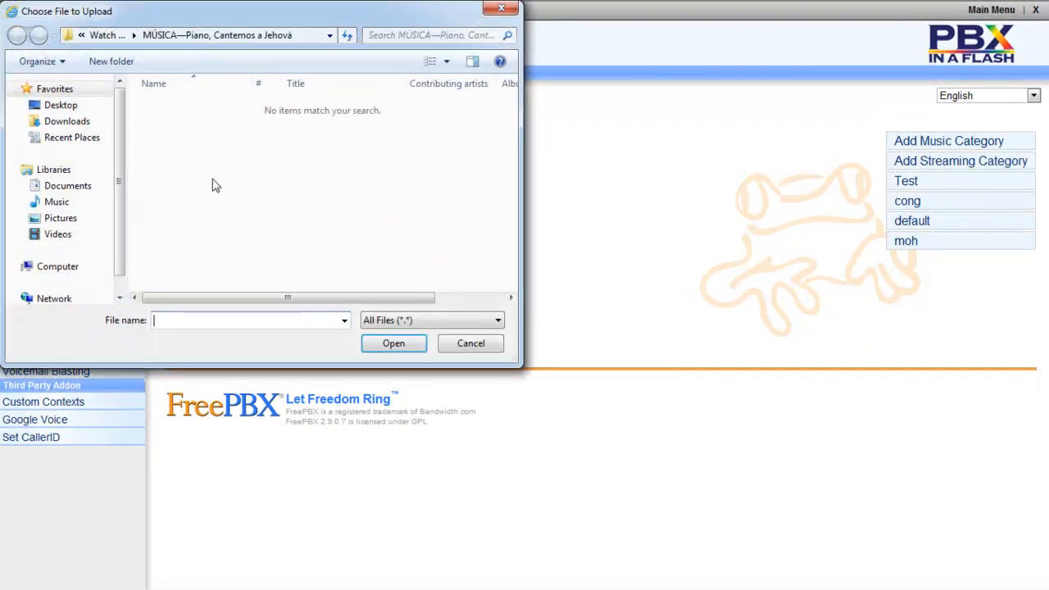
{"action": "left_click", "coordinate": [66, 121]}
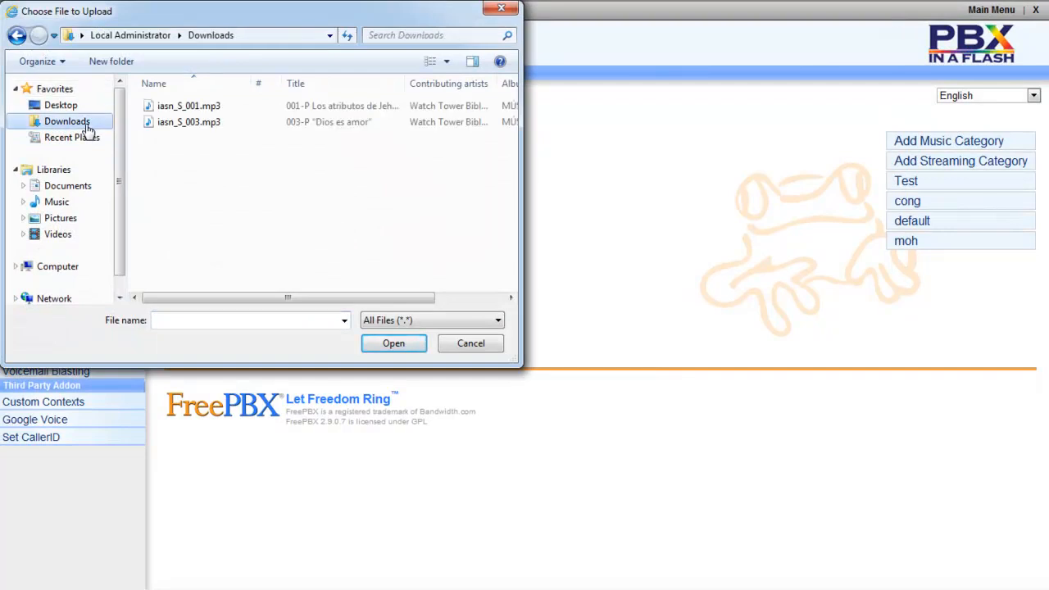
{"action": "left_click", "coordinate": [188, 105]}
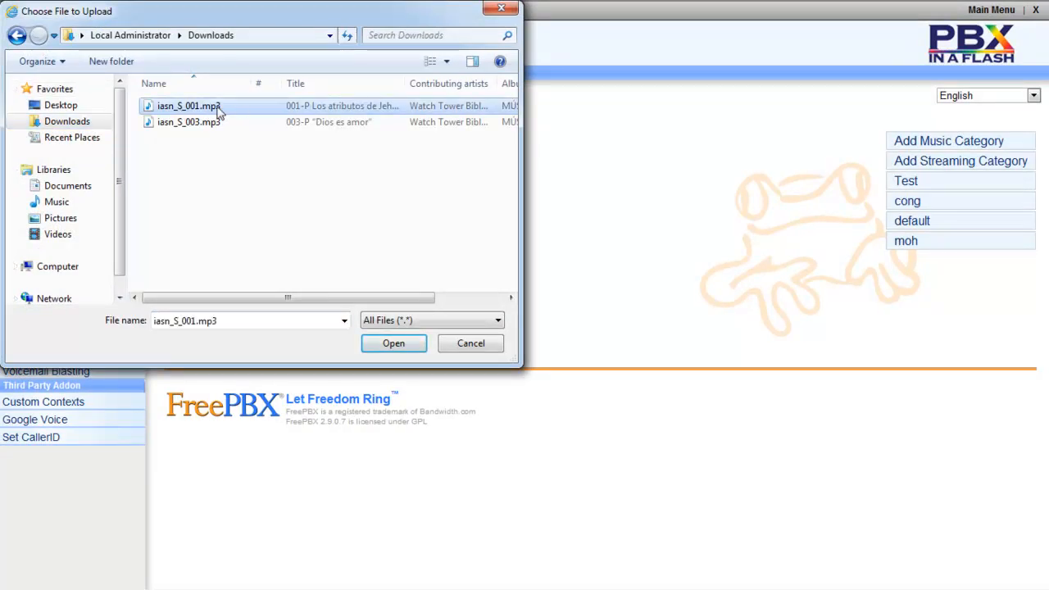
{"action": "mouse_move", "coordinate": [394, 343]}
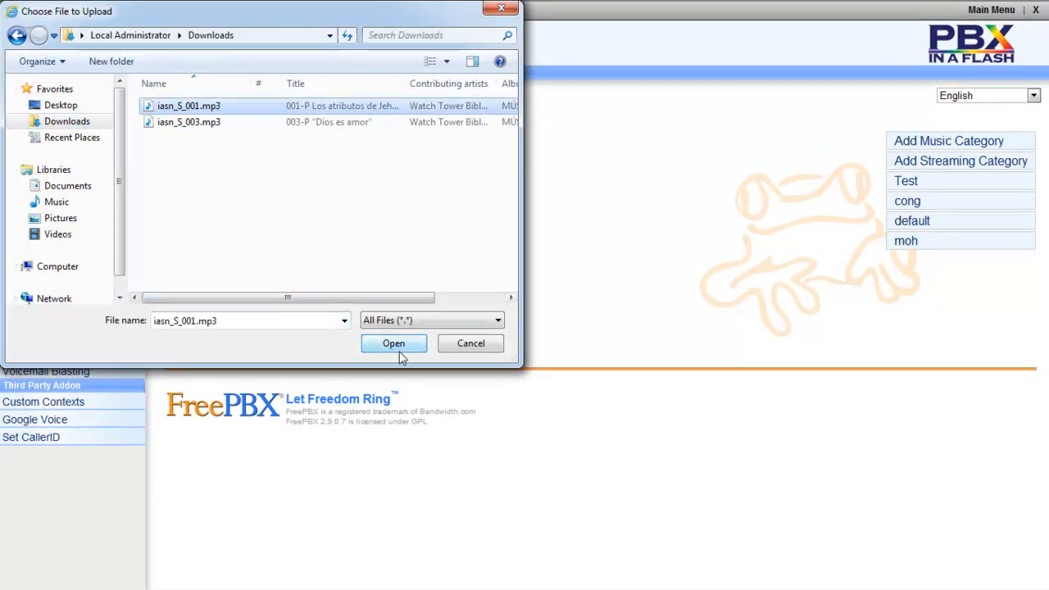
{"action": "left_click", "coordinate": [394, 343]}
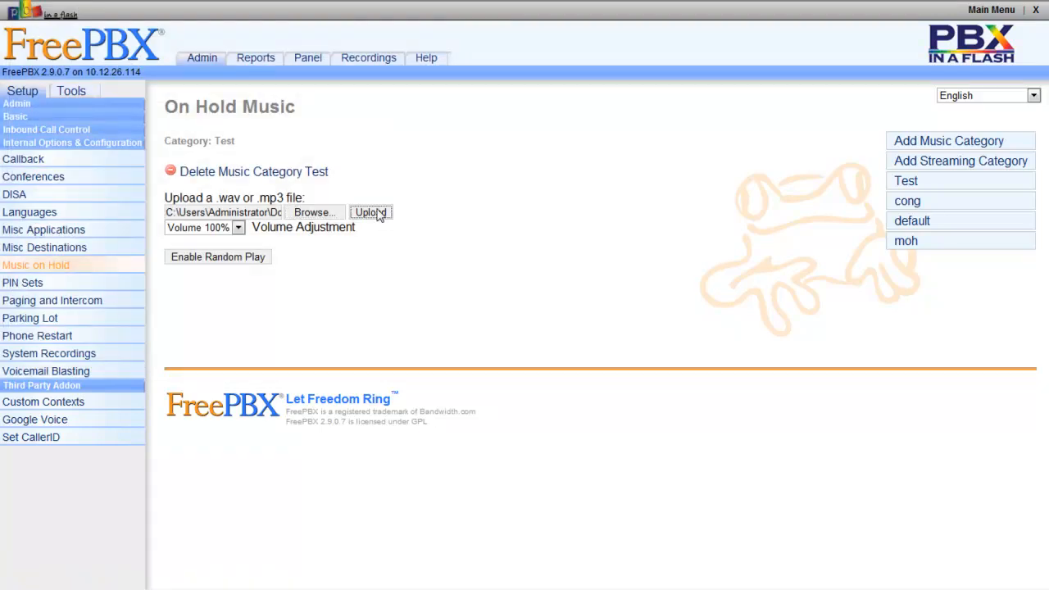
Step: Upload iasn_S_001.mp3 to Test and select the resulting sox conversion error text
{"action": "left_click", "coordinate": [371, 213]}
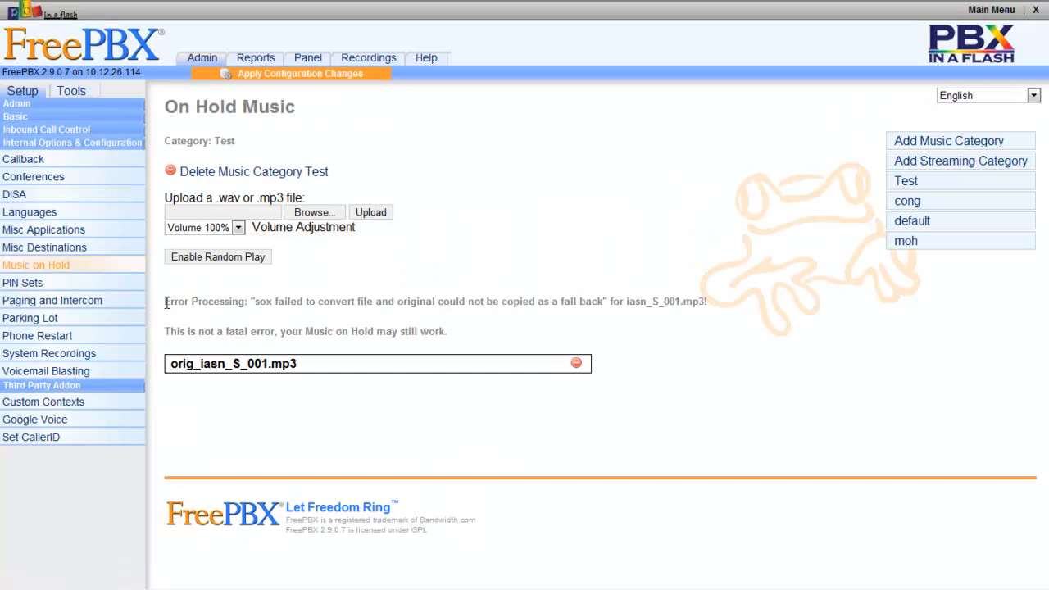
{"action": "mouse_move", "coordinate": [191, 331]}
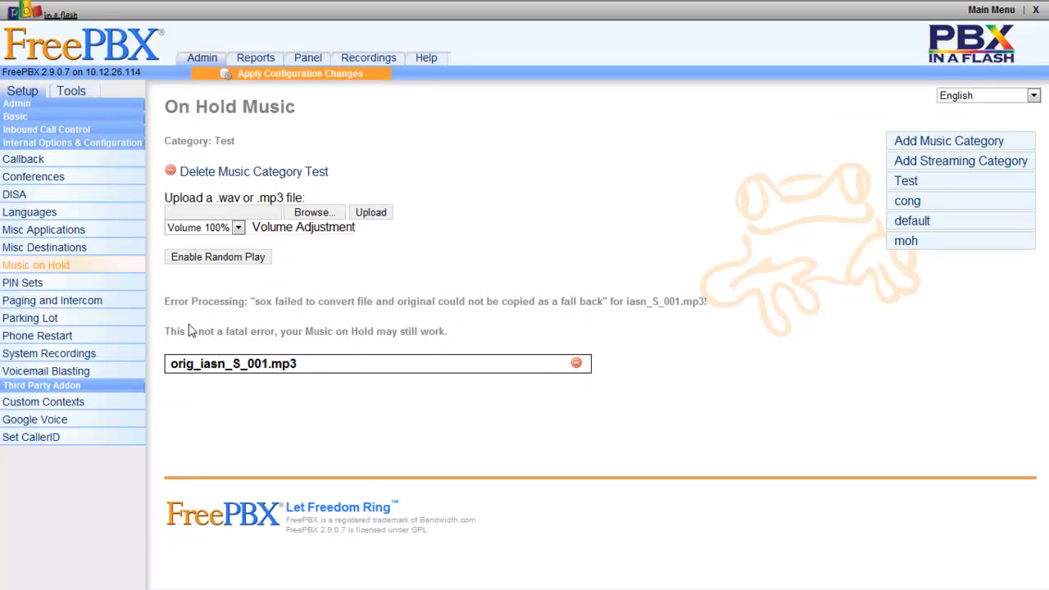
{"action": "left_click_drag", "start_coordinate": [164, 301], "coordinate": [304, 301]}
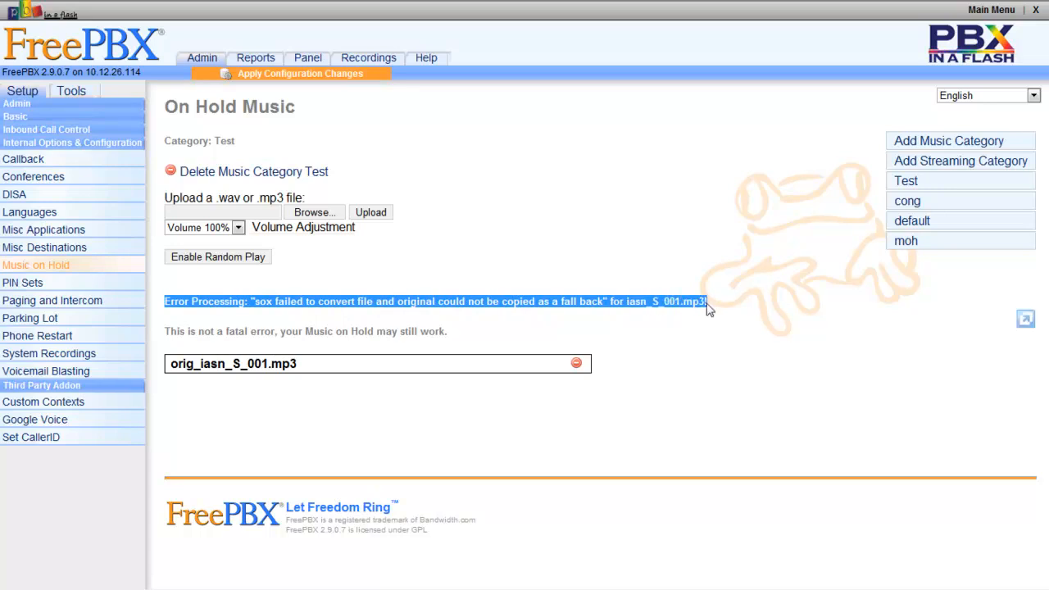
{"action": "mouse_move", "coordinate": [574, 228]}
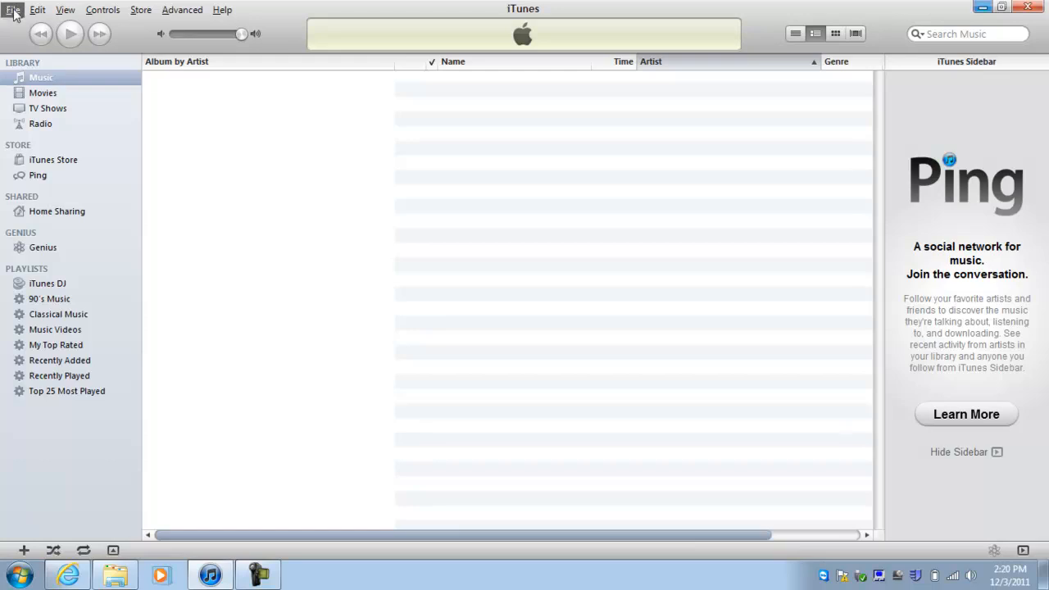
Step: Open iTunes Preferences from the Edit menu
{"action": "left_click", "coordinate": [38, 10]}
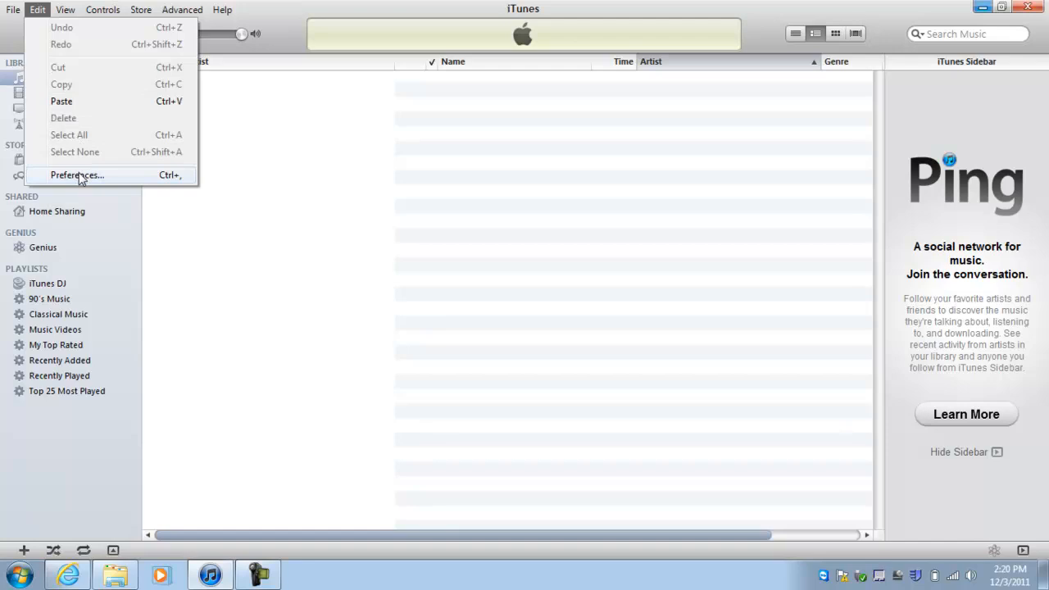
{"action": "left_click", "coordinate": [78, 175]}
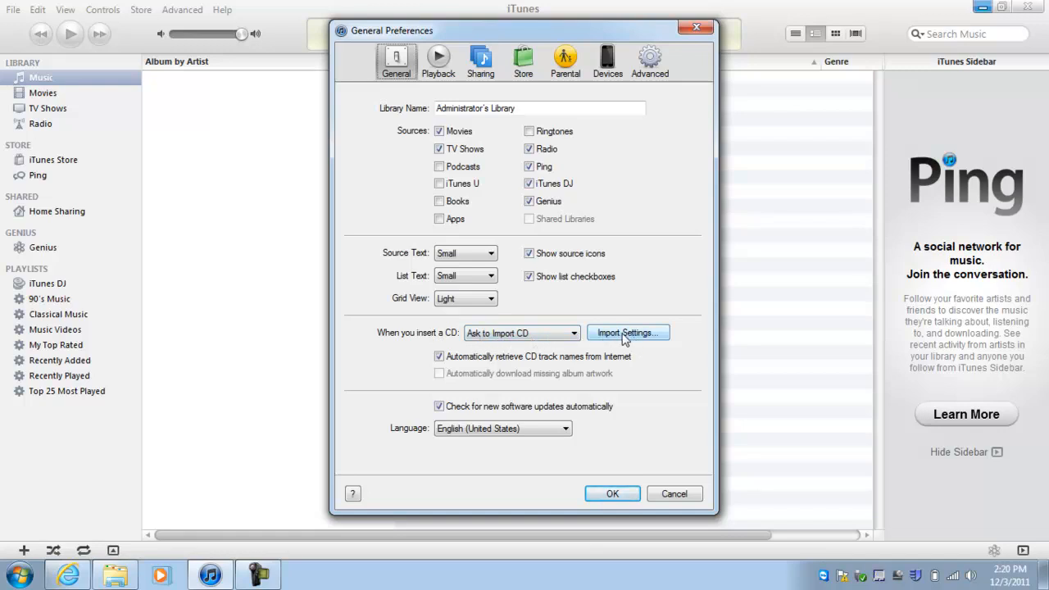
Step: Set CD import to WAV Encoder, custom 16.000 kHz, 16-bit, Mono, and save preferences
{"action": "left_click", "coordinate": [628, 333]}
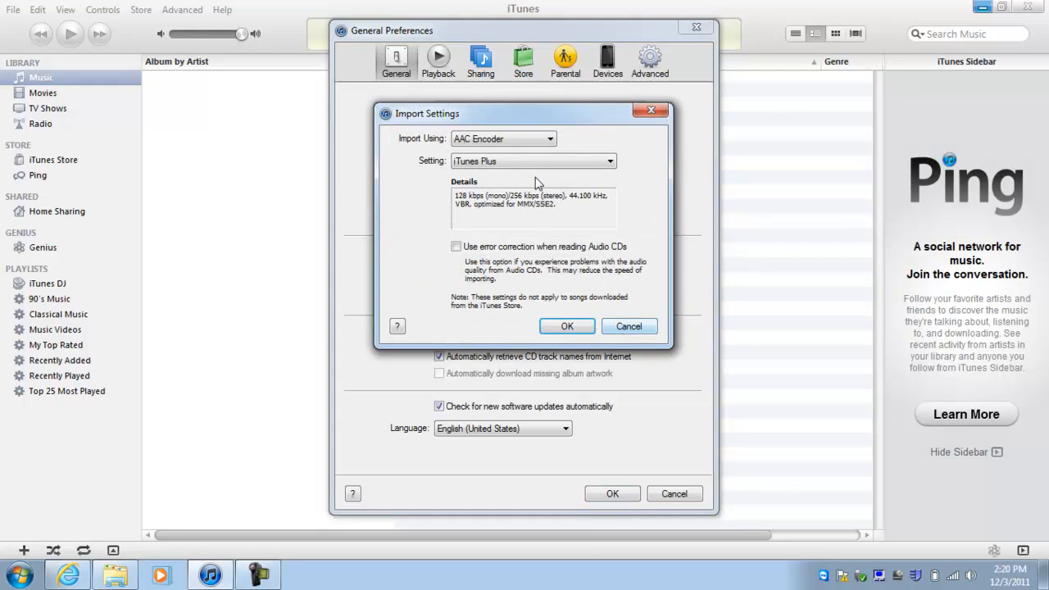
{"action": "left_click", "coordinate": [549, 138]}
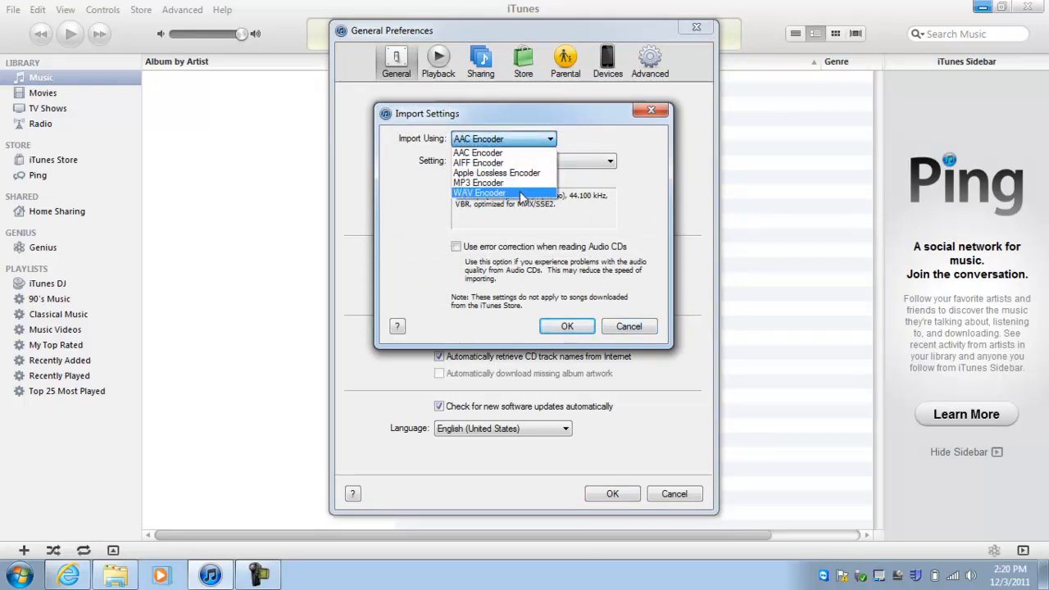
{"action": "left_click", "coordinate": [480, 193]}
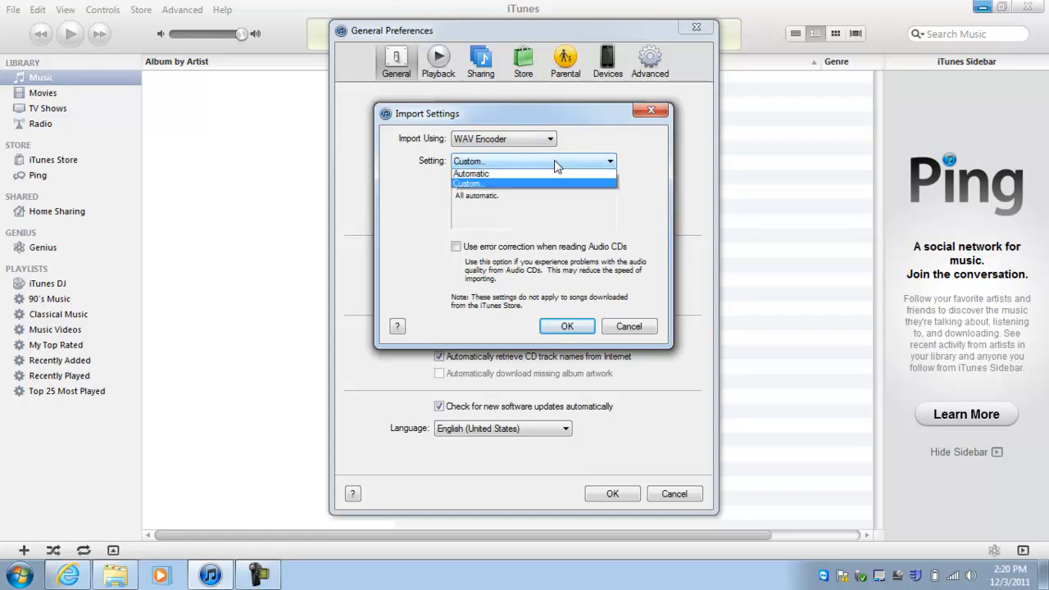
{"action": "mouse_move", "coordinate": [541, 175]}
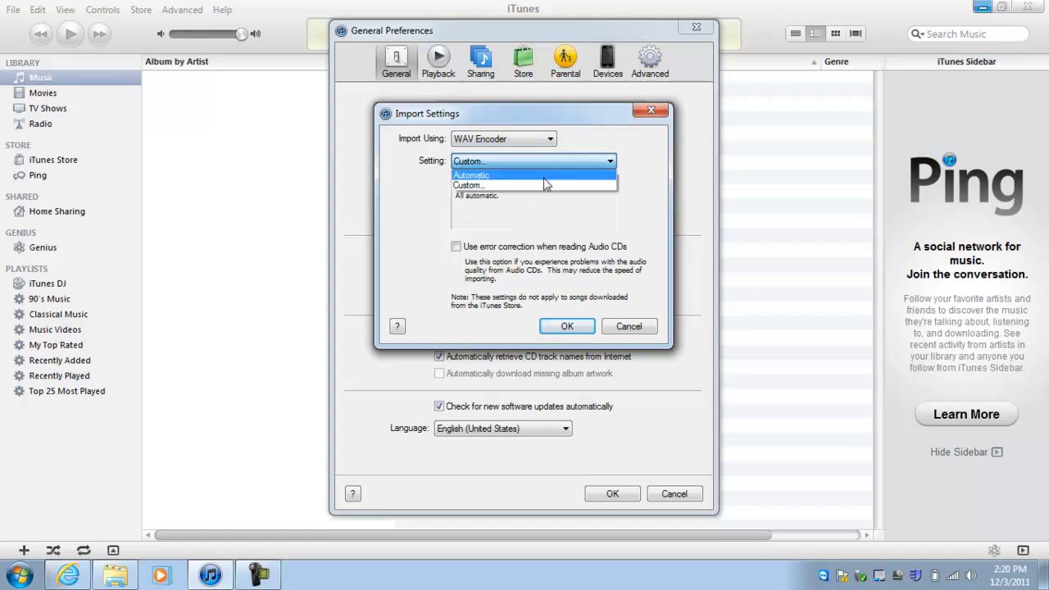
{"action": "left_click", "coordinate": [469, 184]}
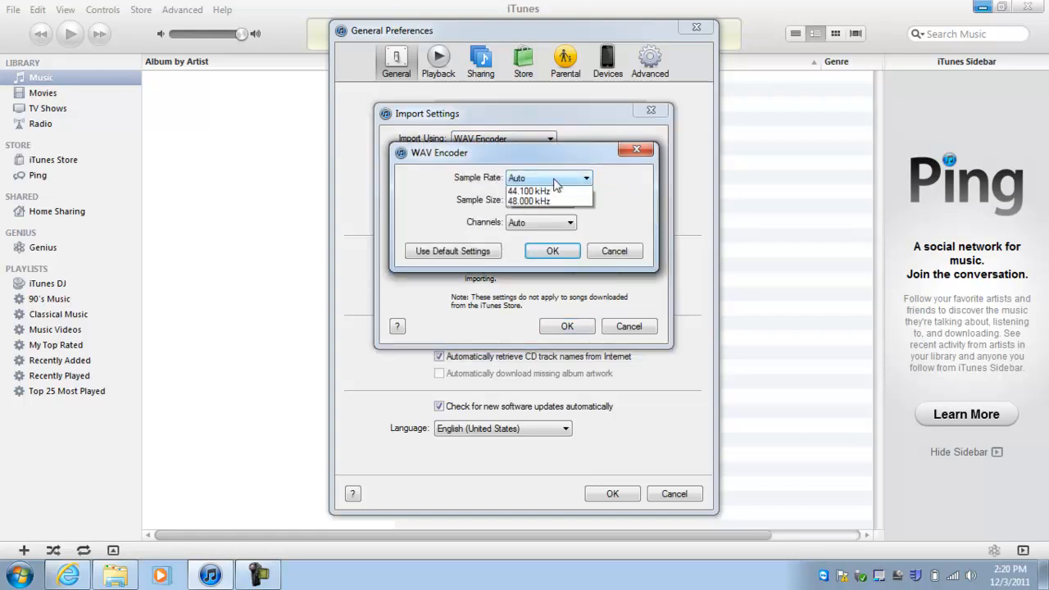
{"action": "left_click", "coordinate": [584, 178]}
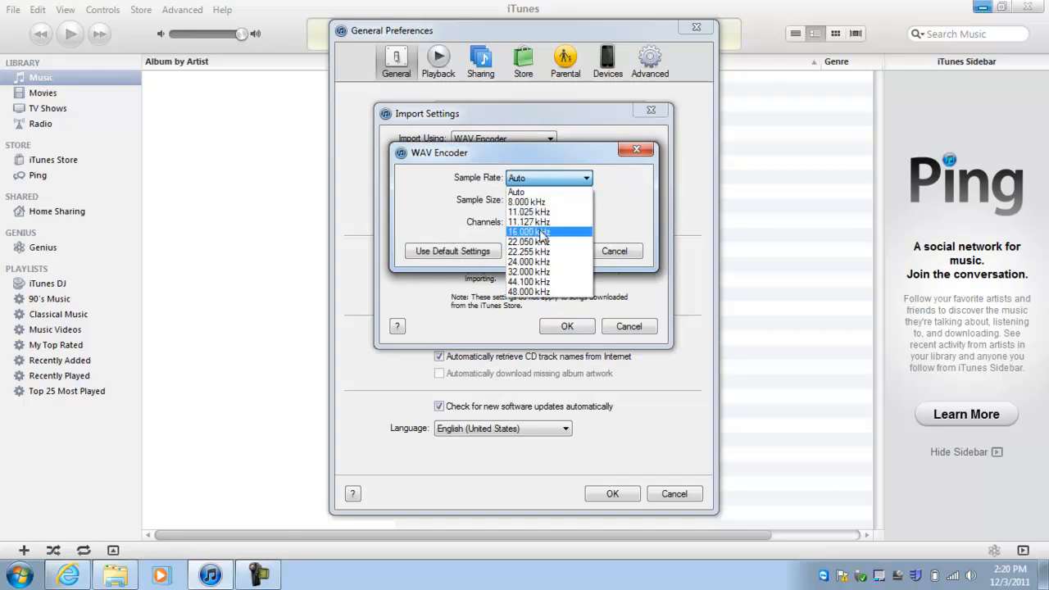
{"action": "left_click", "coordinate": [528, 232]}
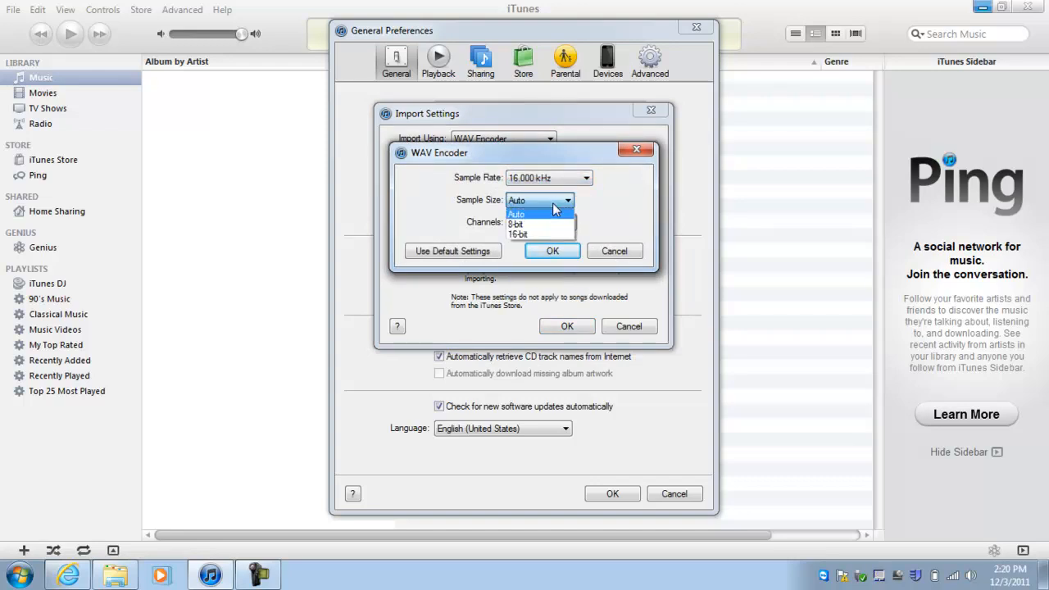
{"action": "left_click", "coordinate": [518, 234]}
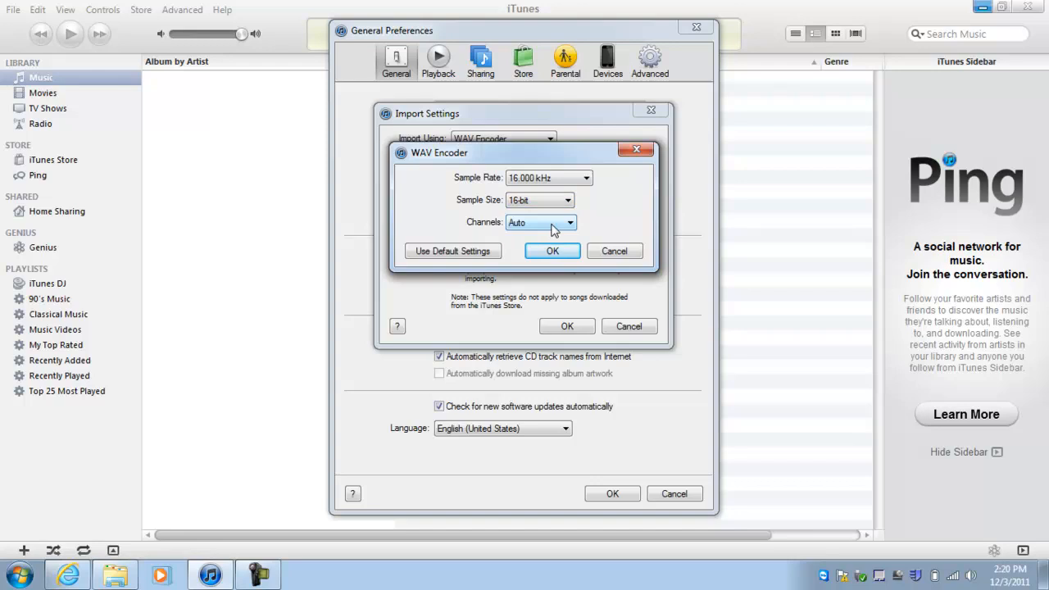
{"action": "left_click", "coordinate": [541, 223]}
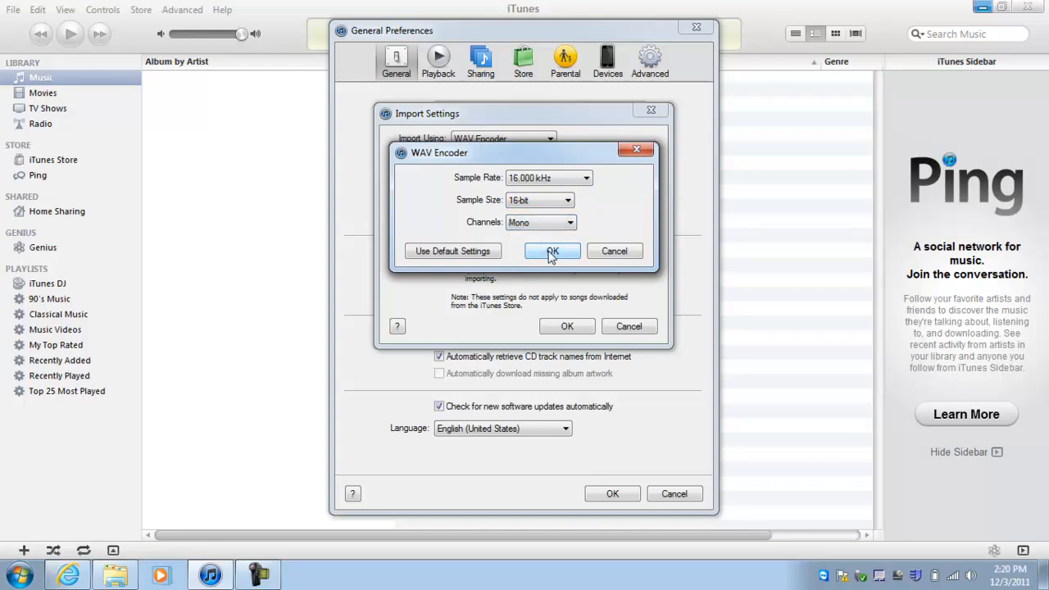
{"action": "left_click", "coordinate": [551, 251]}
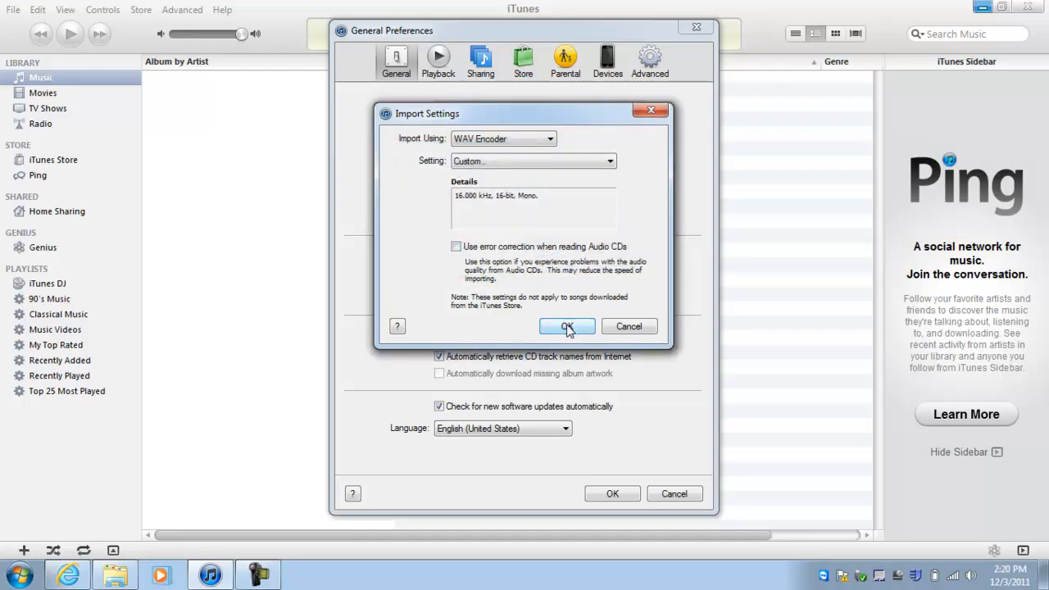
{"action": "left_click", "coordinate": [567, 327]}
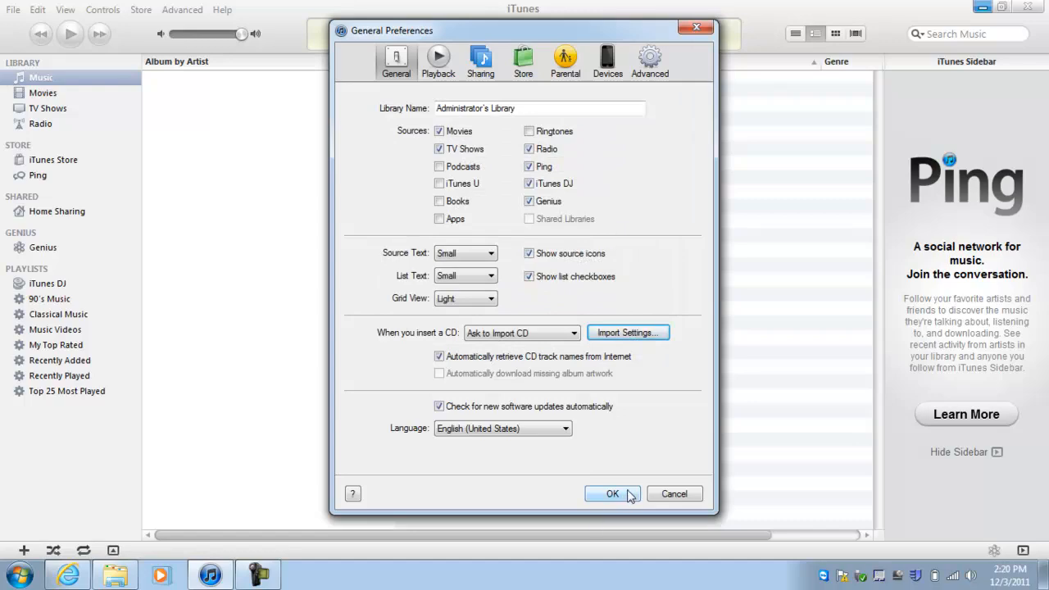
{"action": "left_click", "coordinate": [612, 493]}
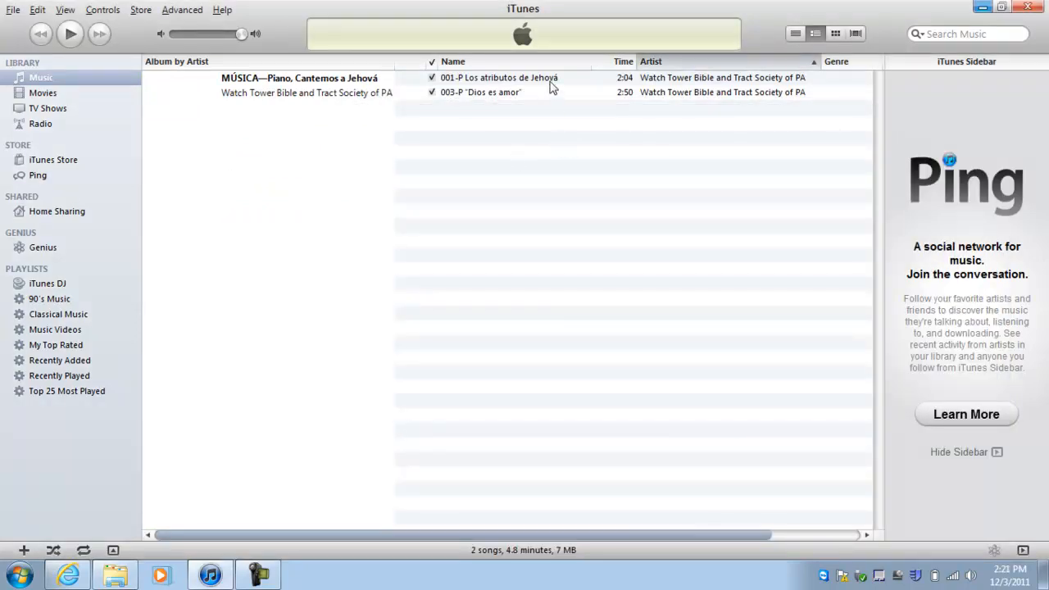
Step: Create WAV versions of Los atributos de Jehová and Dios es amor, then reveal the WAV in Explorer
{"action": "right_click", "coordinate": [499, 77]}
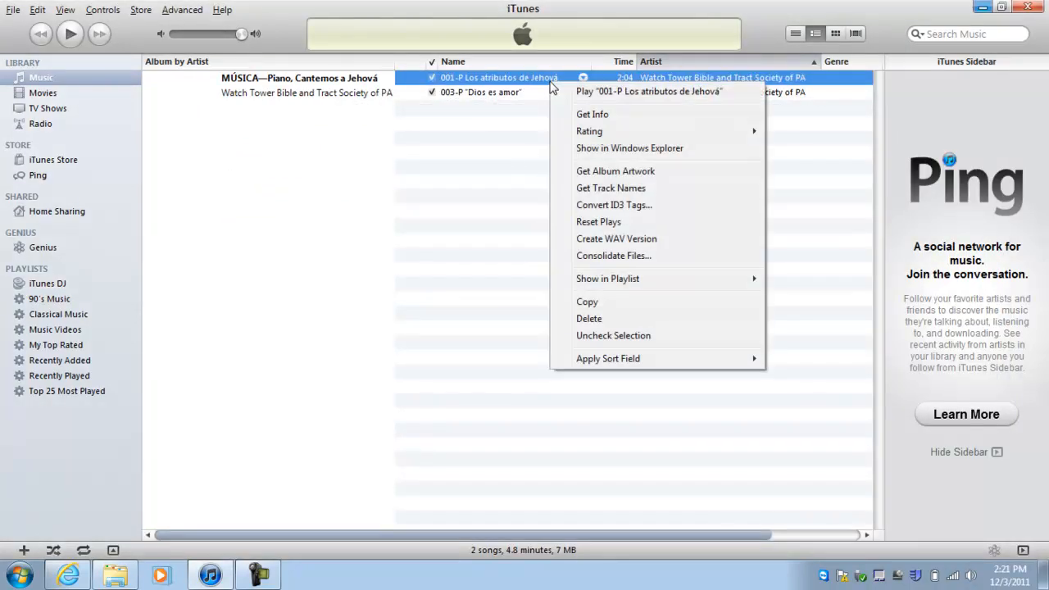
{"action": "mouse_move", "coordinate": [613, 205]}
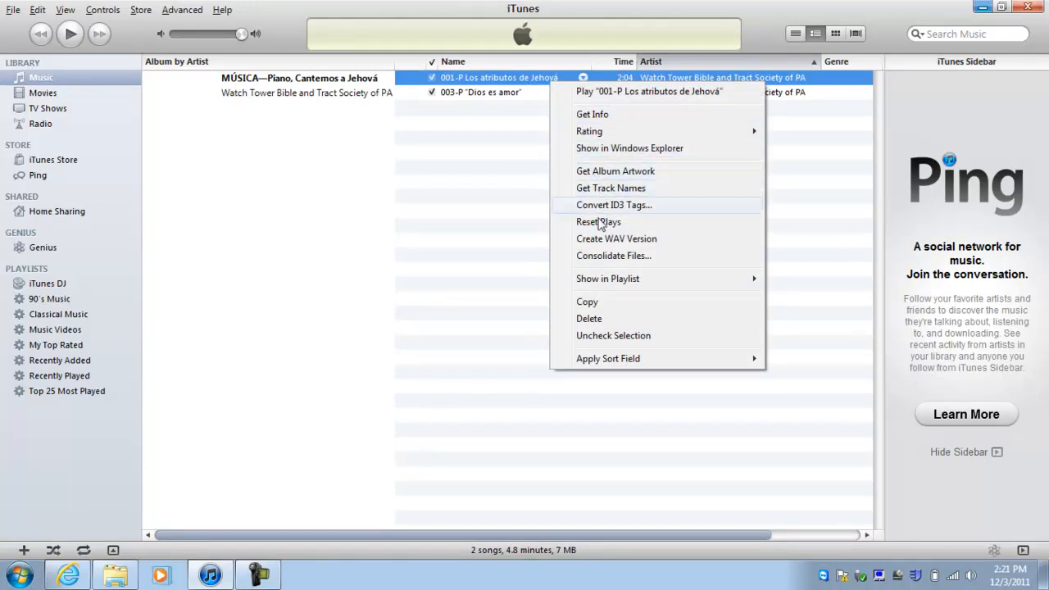
{"action": "mouse_move", "coordinate": [617, 239]}
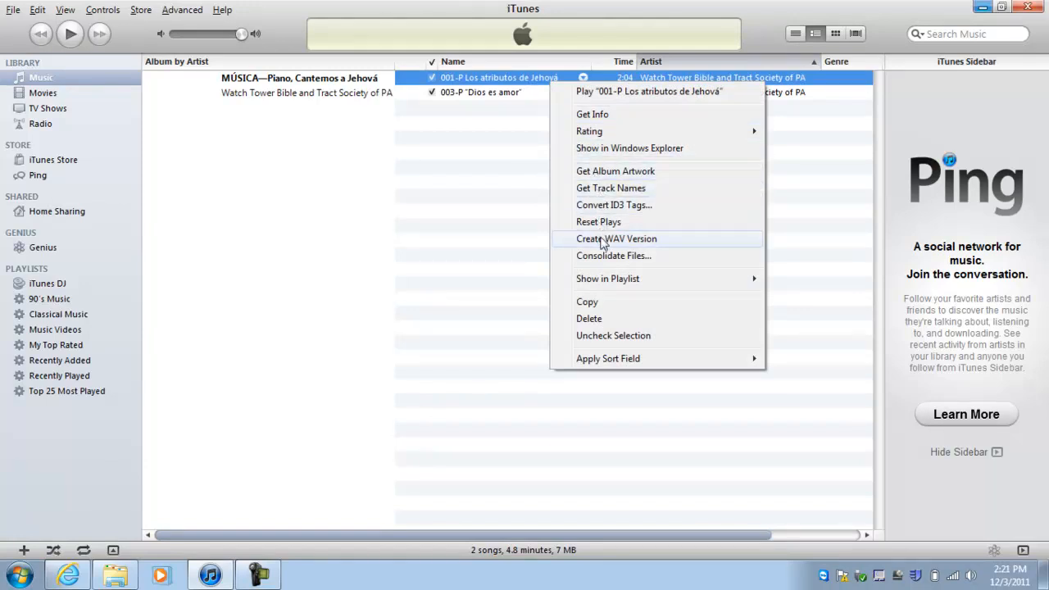
{"action": "left_click", "coordinate": [617, 239]}
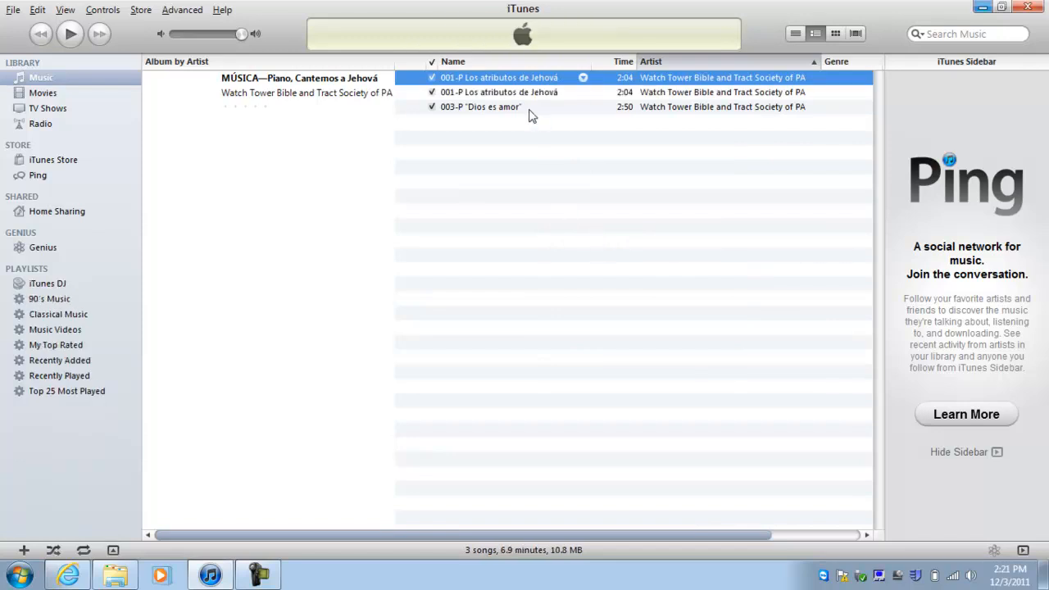
{"action": "right_click", "coordinate": [480, 106]}
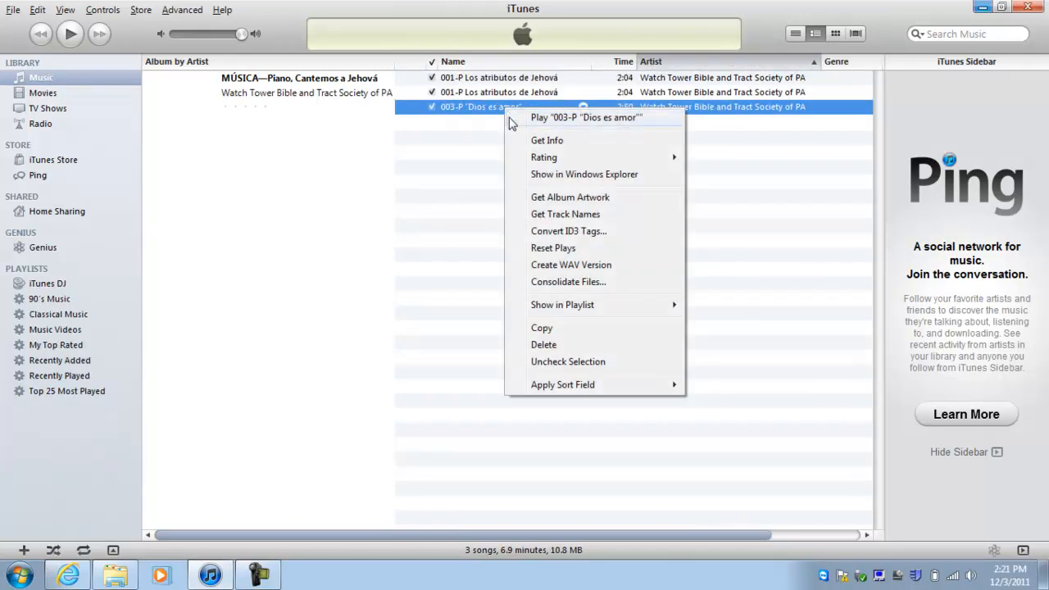
{"action": "mouse_move", "coordinate": [568, 230]}
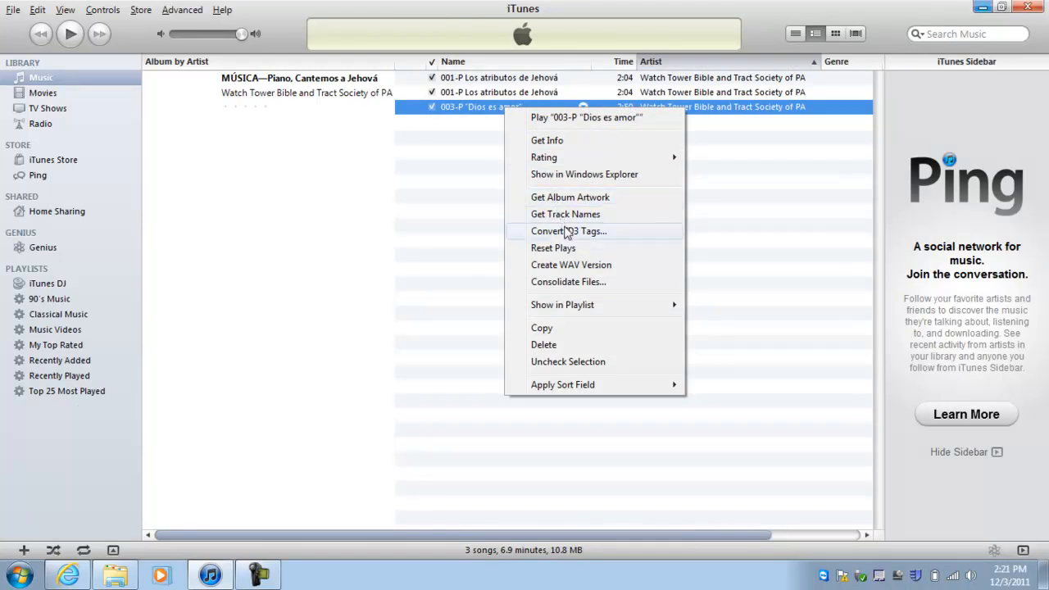
{"action": "mouse_move", "coordinate": [571, 264]}
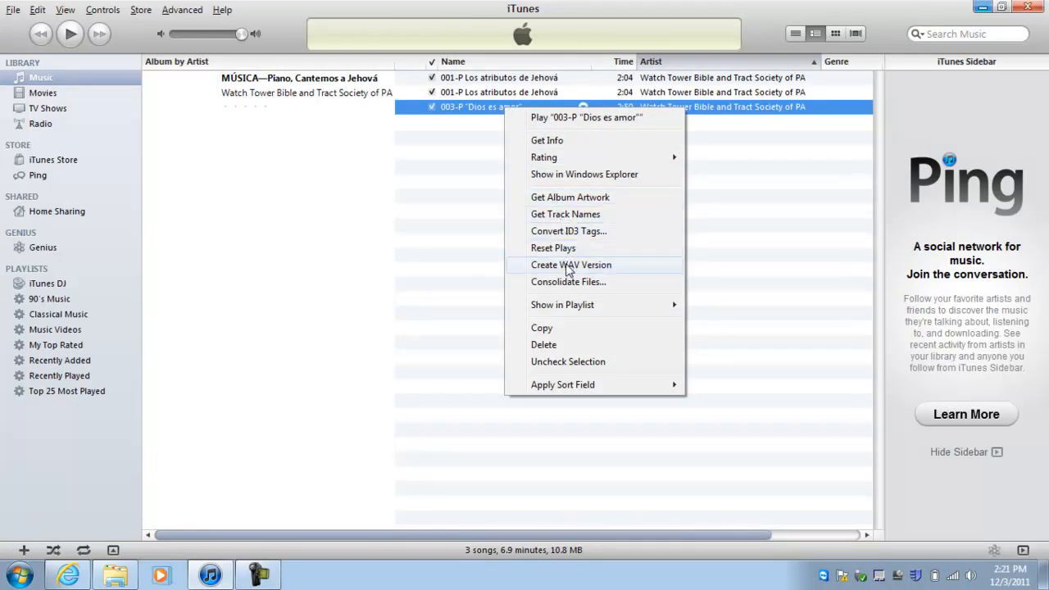
{"action": "left_click", "coordinate": [571, 264]}
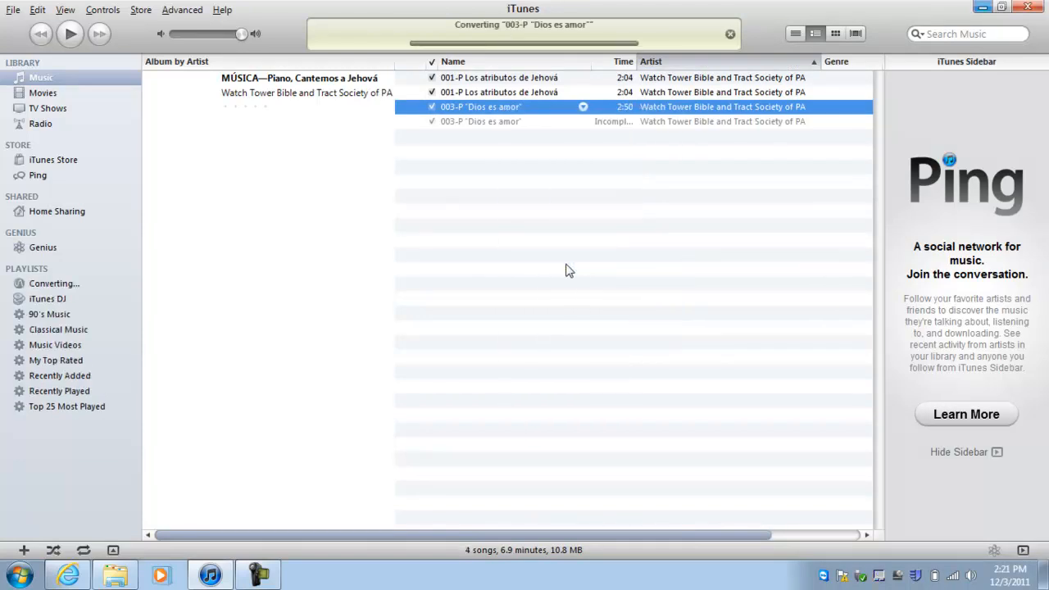
{"action": "right_click", "coordinate": [480, 121]}
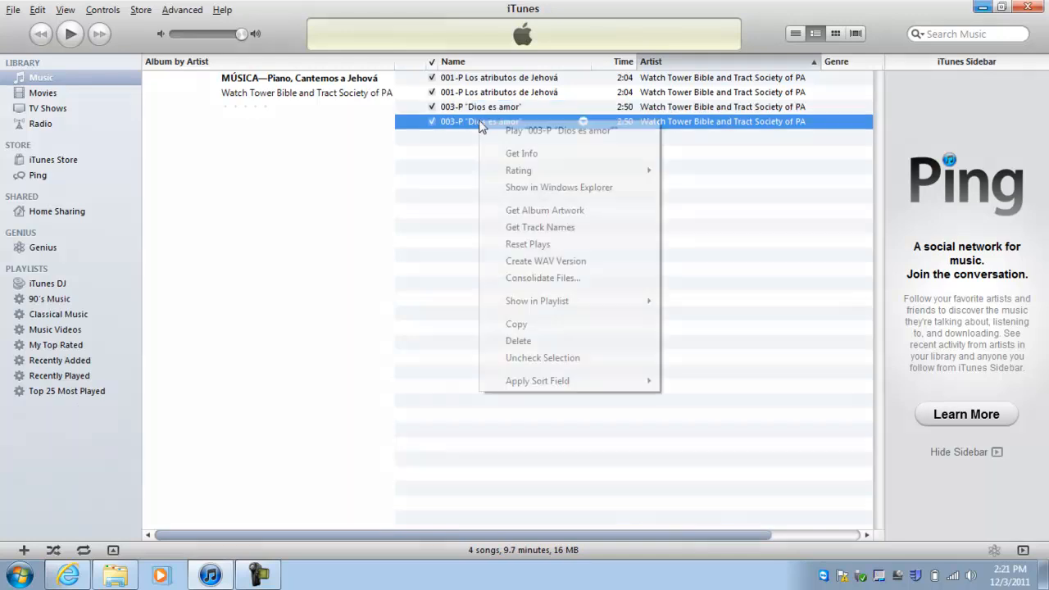
{"action": "mouse_move", "coordinate": [549, 203]}
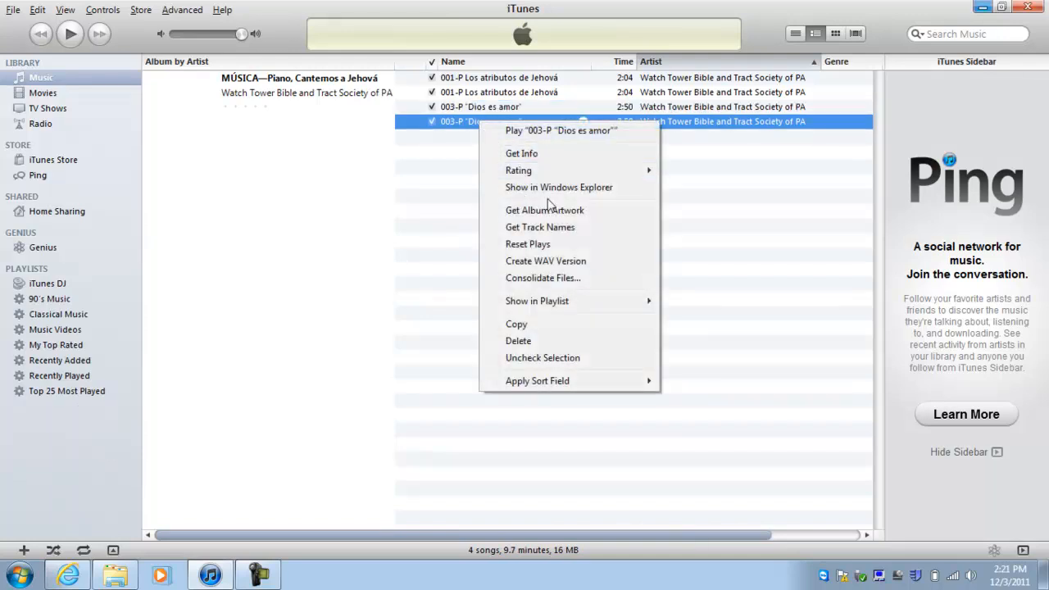
{"action": "left_click", "coordinate": [558, 187]}
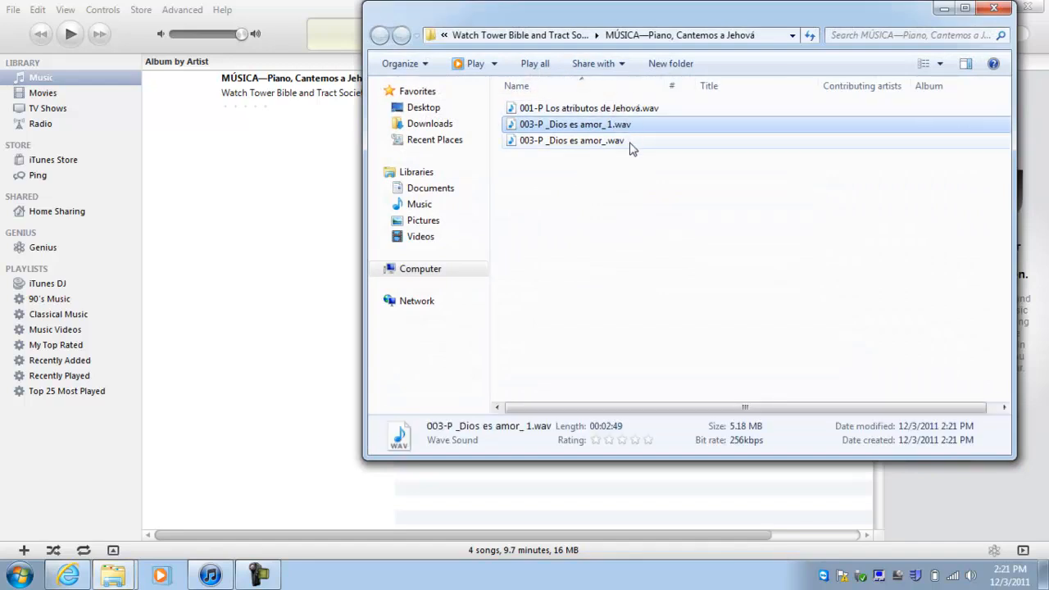
{"action": "mouse_move", "coordinate": [647, 121]}
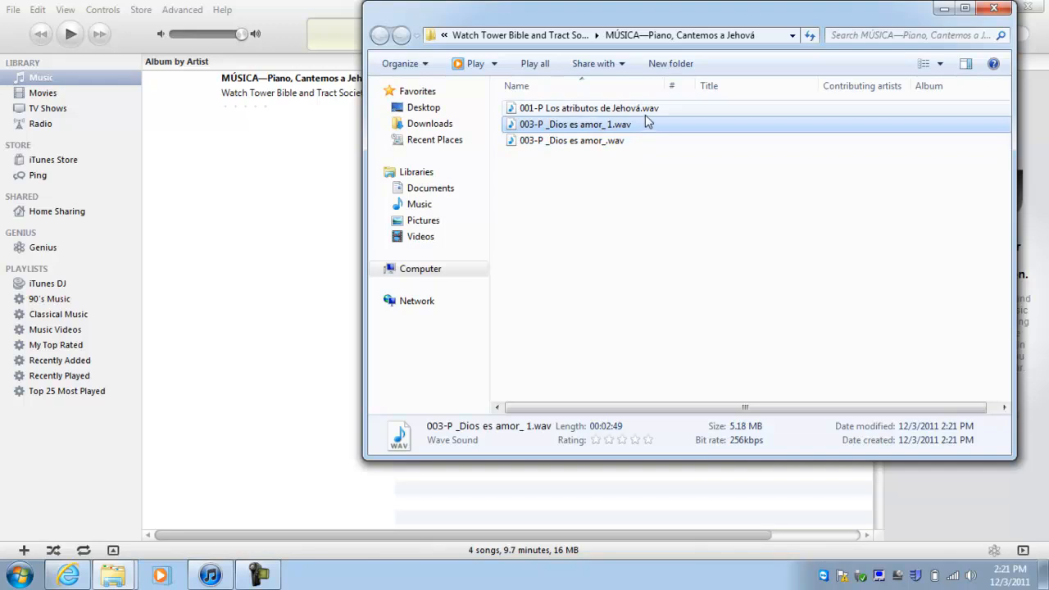
{"action": "mouse_move", "coordinate": [615, 147]}
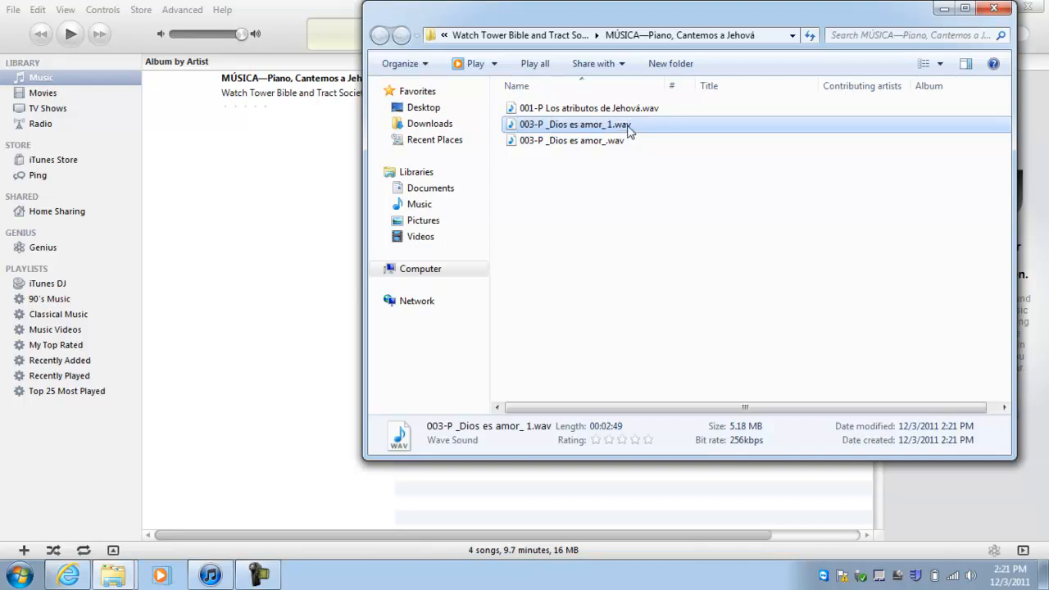
Step: Delete '003-P _Dios es amor_ 1.wav' and switch back to the FreePBX window
{"action": "key", "text": "Delete"}
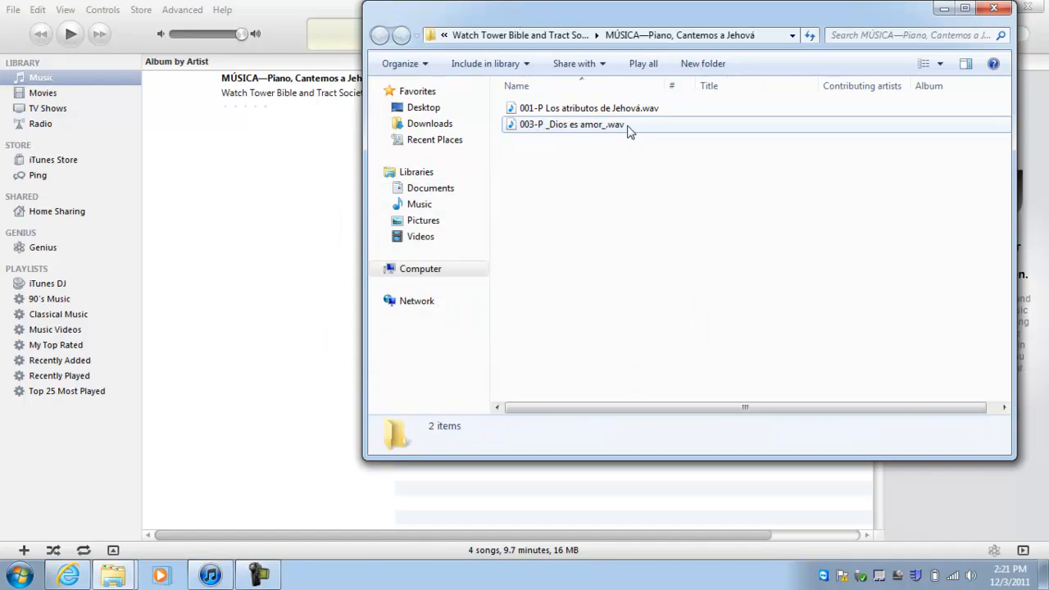
{"action": "left_click", "coordinate": [615, 34]}
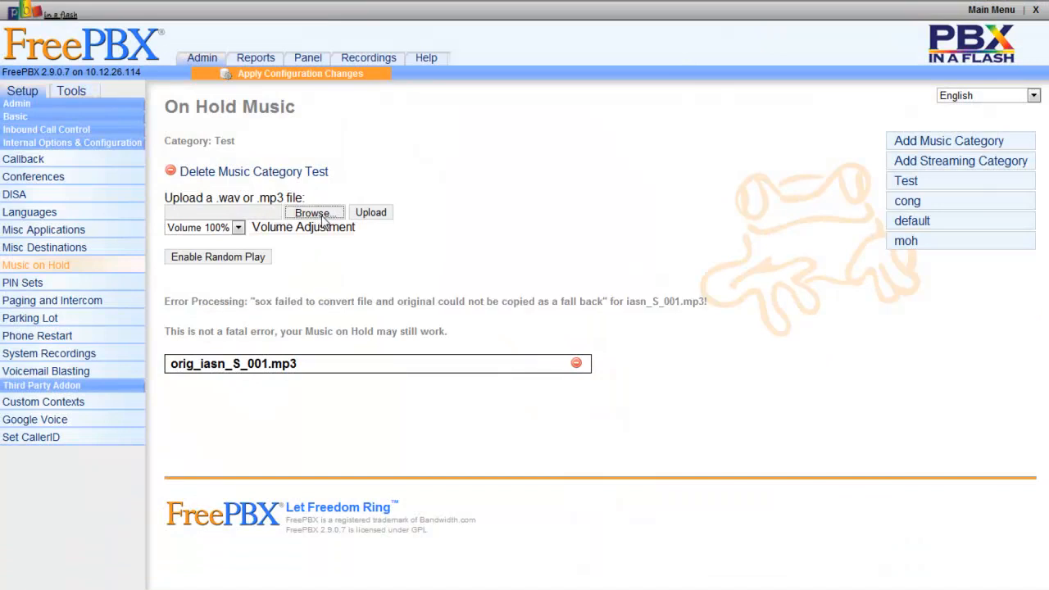
Step: Upload '001-P Los atributos de Jehová.wav' to Test and dismiss the processing notice
{"action": "left_click", "coordinate": [314, 212]}
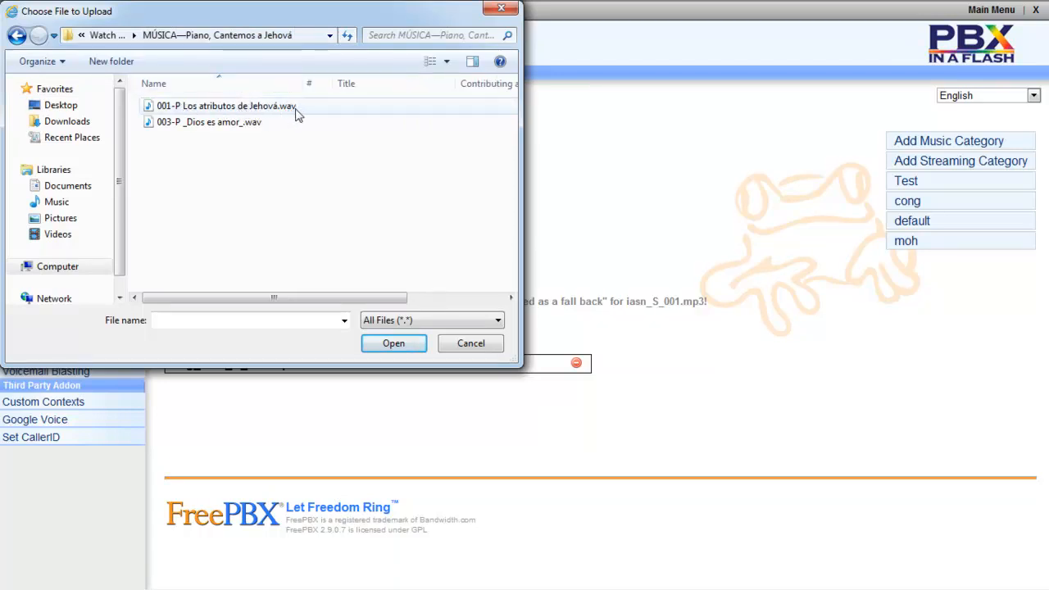
{"action": "left_click", "coordinate": [226, 105]}
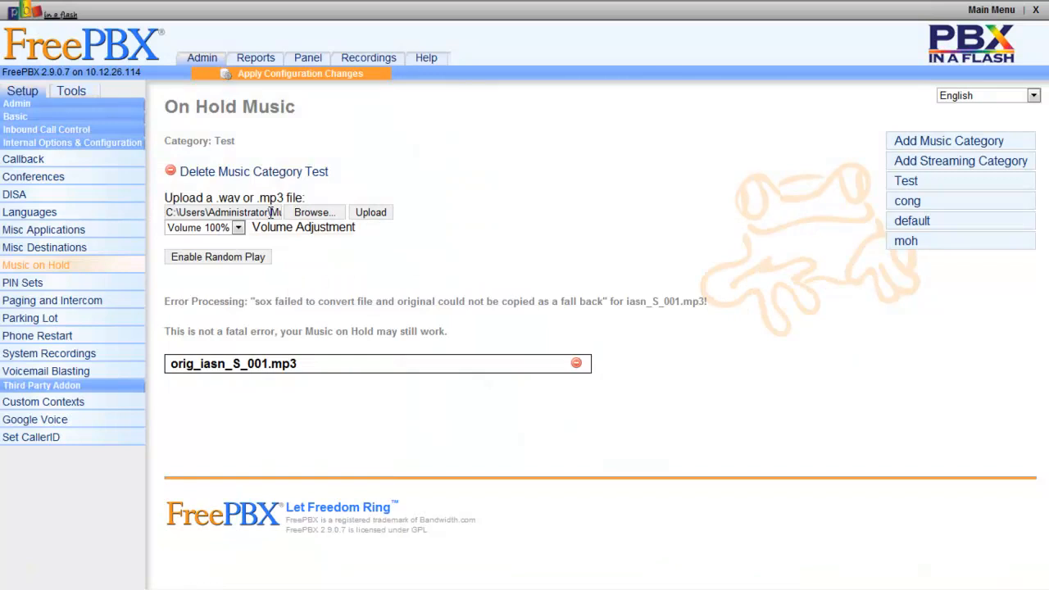
{"action": "mouse_move", "coordinate": [370, 212]}
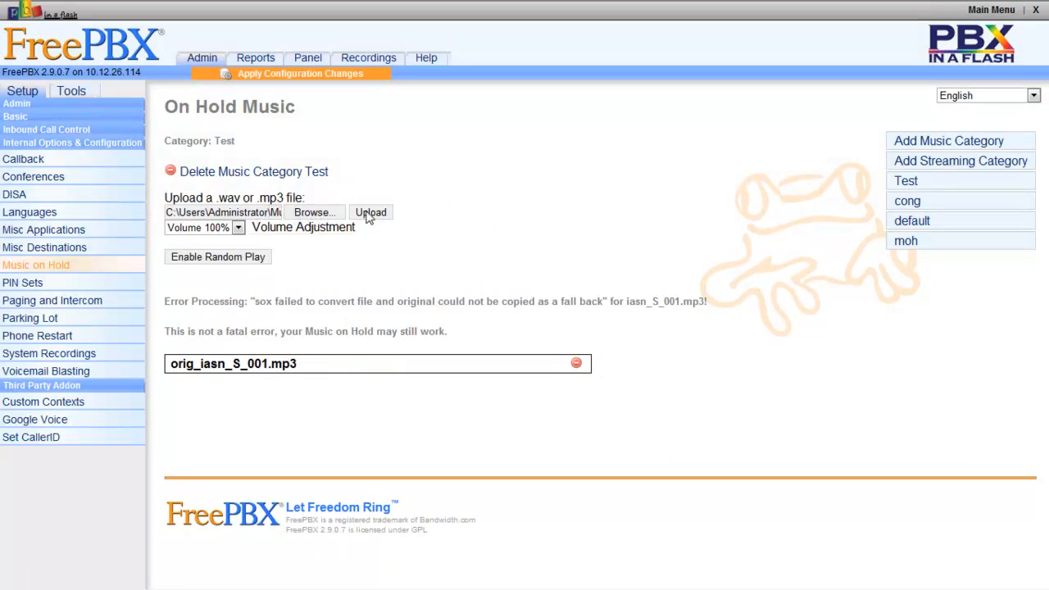
{"action": "left_click", "coordinate": [370, 213]}
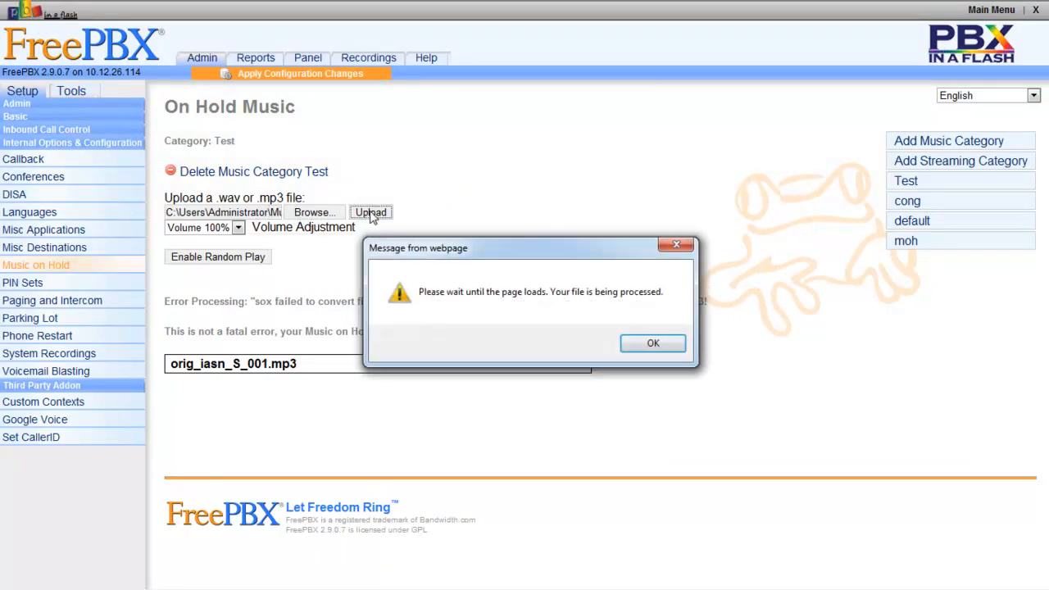
{"action": "left_click", "coordinate": [652, 342]}
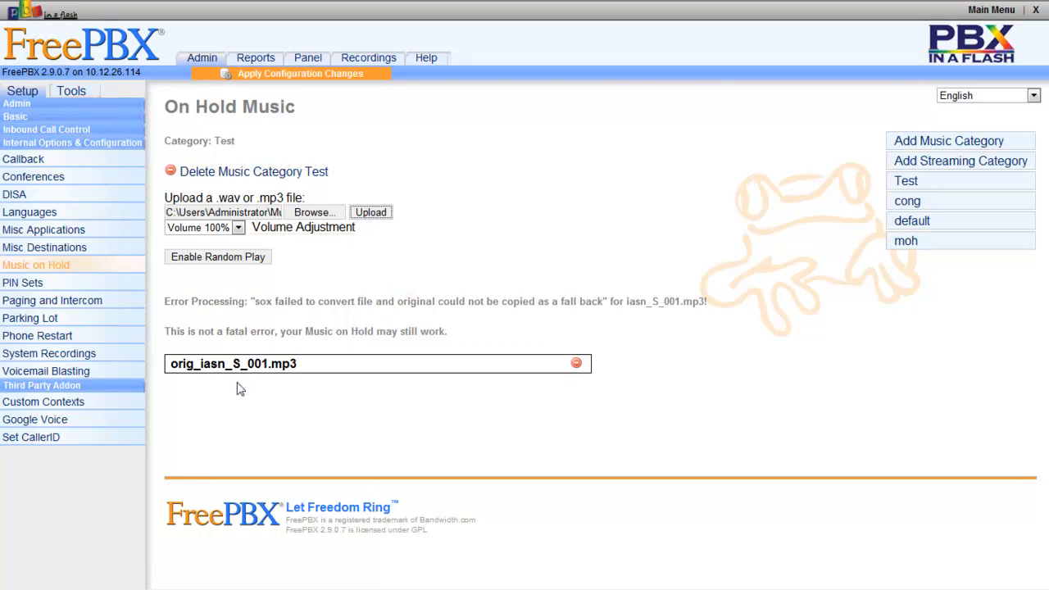
{"action": "left_click", "coordinate": [371, 212]}
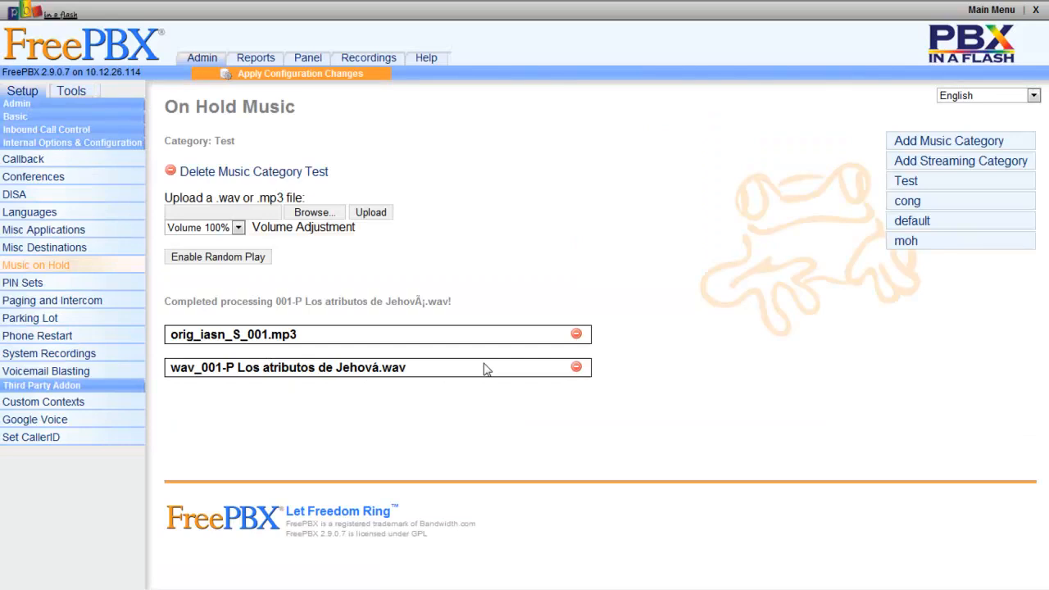
{"action": "mouse_move", "coordinate": [420, 376]}
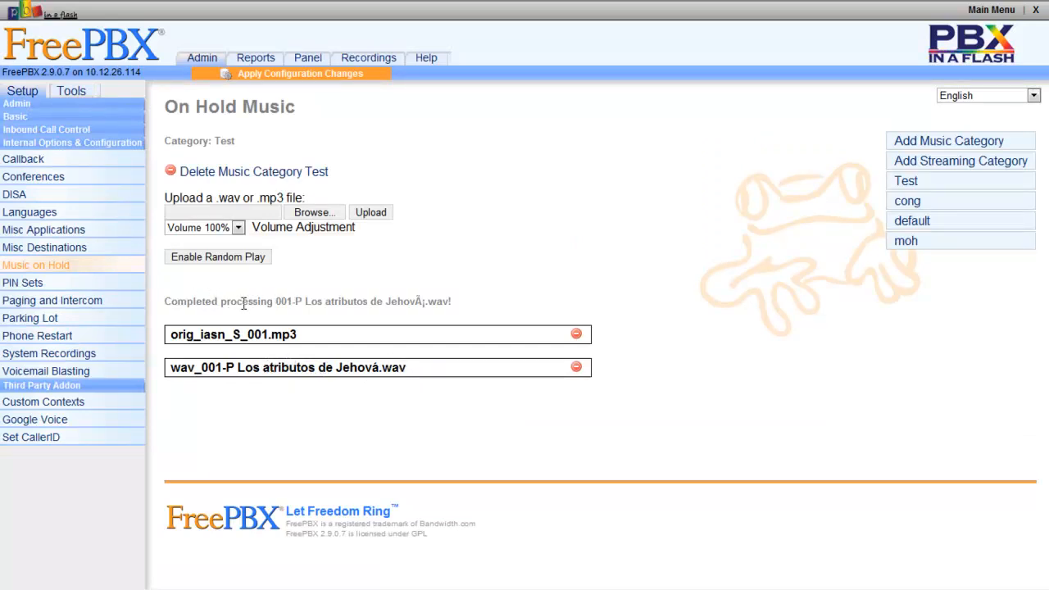
{"action": "mouse_move", "coordinate": [392, 297]}
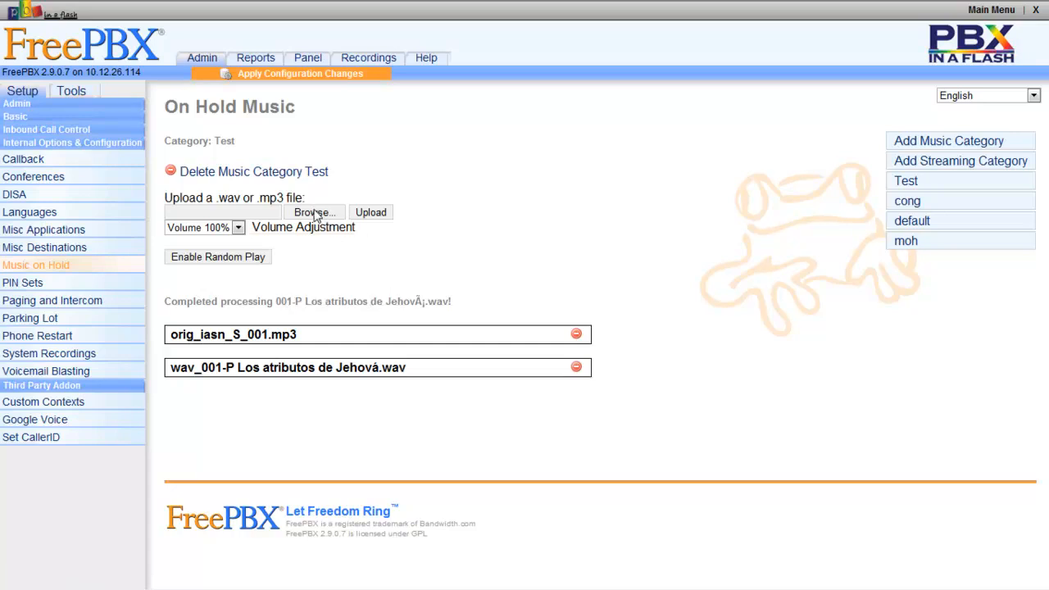
Step: Upload '003-P _Dios es amor_.wav' to Test and dismiss the processing notice
{"action": "left_click", "coordinate": [314, 213]}
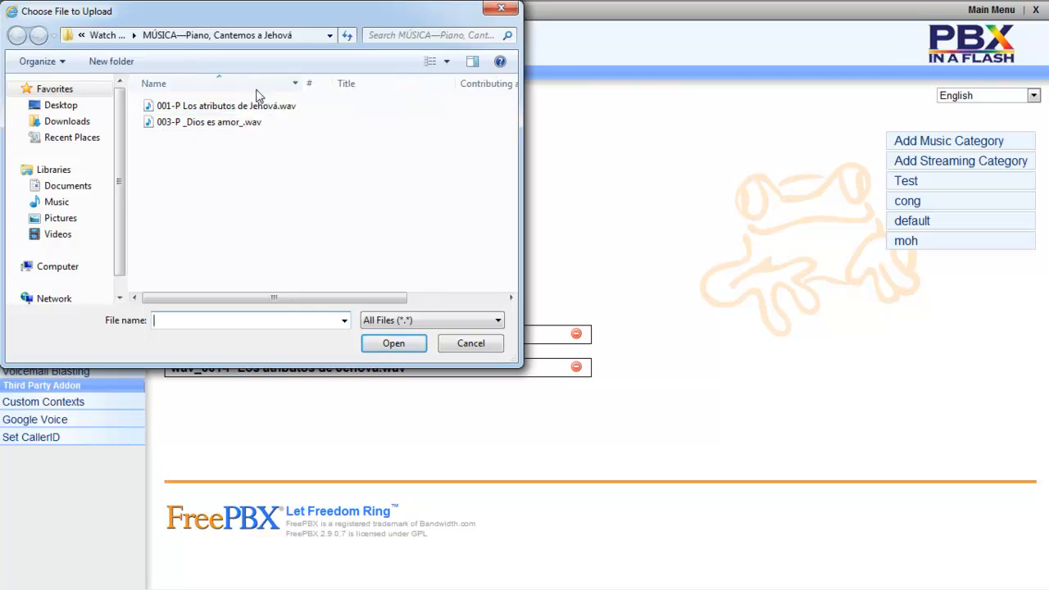
{"action": "left_click", "coordinate": [209, 121]}
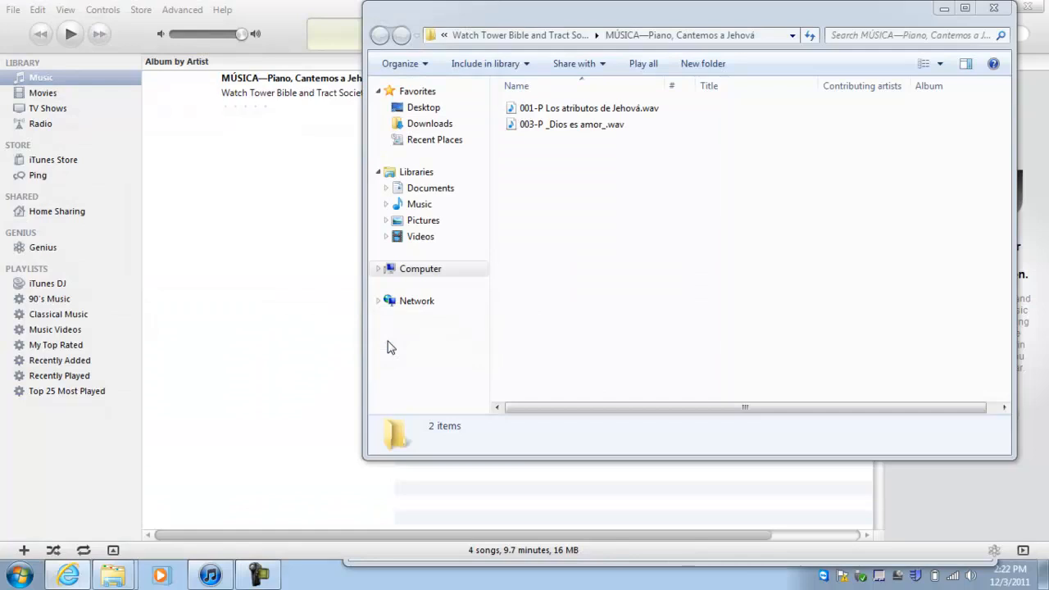
{"action": "mouse_move", "coordinate": [379, 442]}
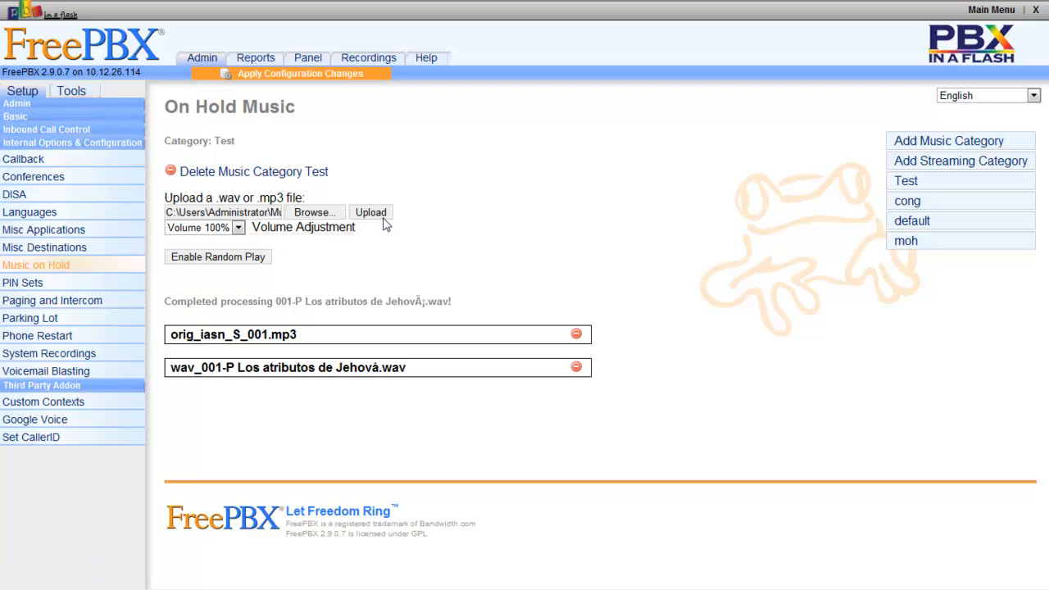
{"action": "left_click", "coordinate": [370, 212]}
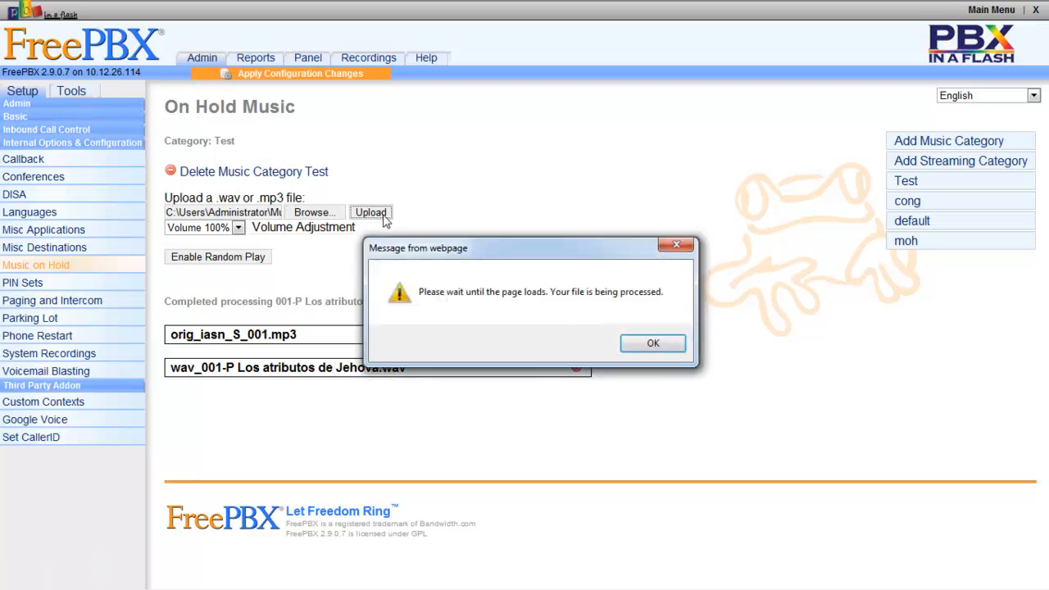
{"action": "left_click", "coordinate": [653, 343]}
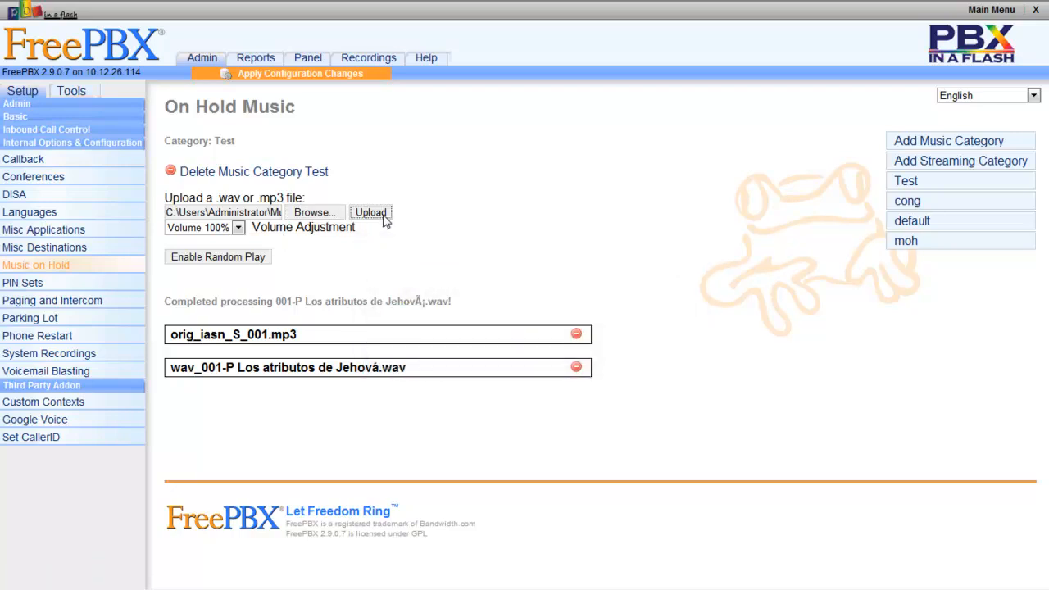
{"action": "left_click", "coordinate": [371, 212]}
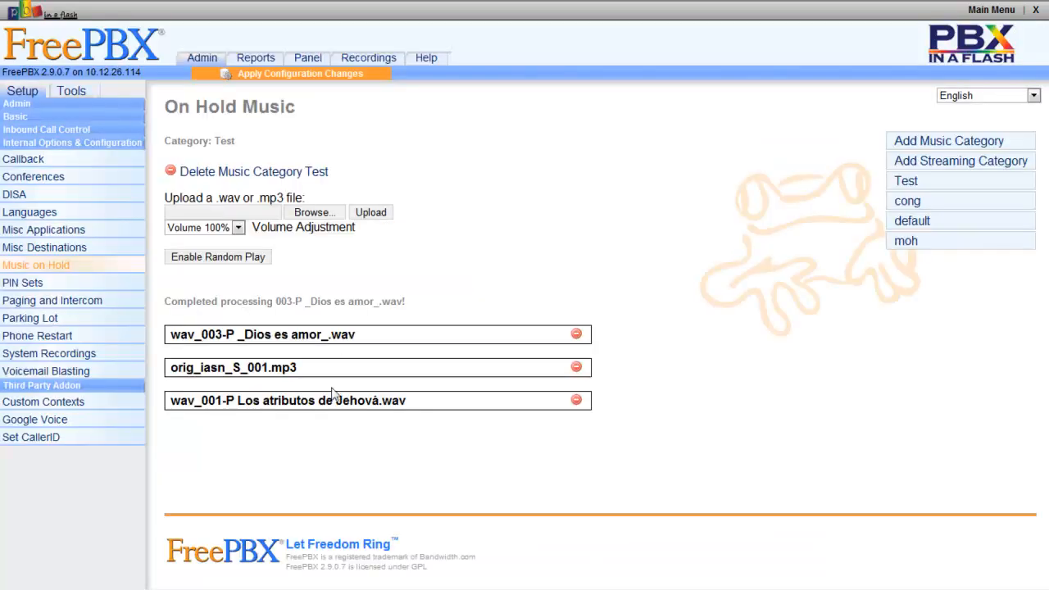
{"action": "mouse_move", "coordinate": [534, 370]}
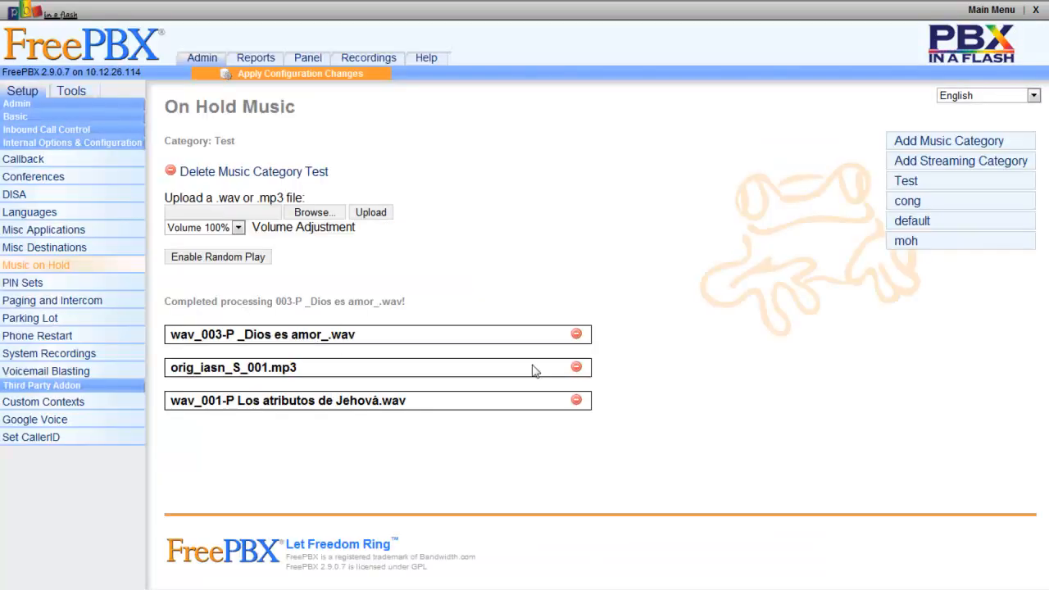
Step: Delete orig_iasn_S_001.mp3 from Test and apply configuration changes with reload
{"action": "left_click", "coordinate": [576, 368]}
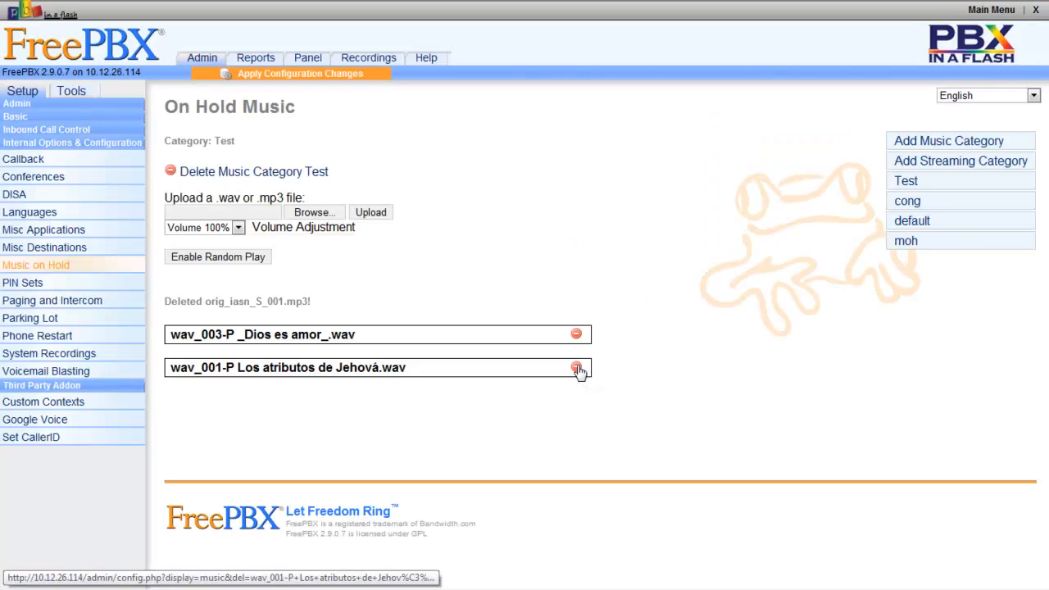
{"action": "left_click", "coordinate": [300, 73]}
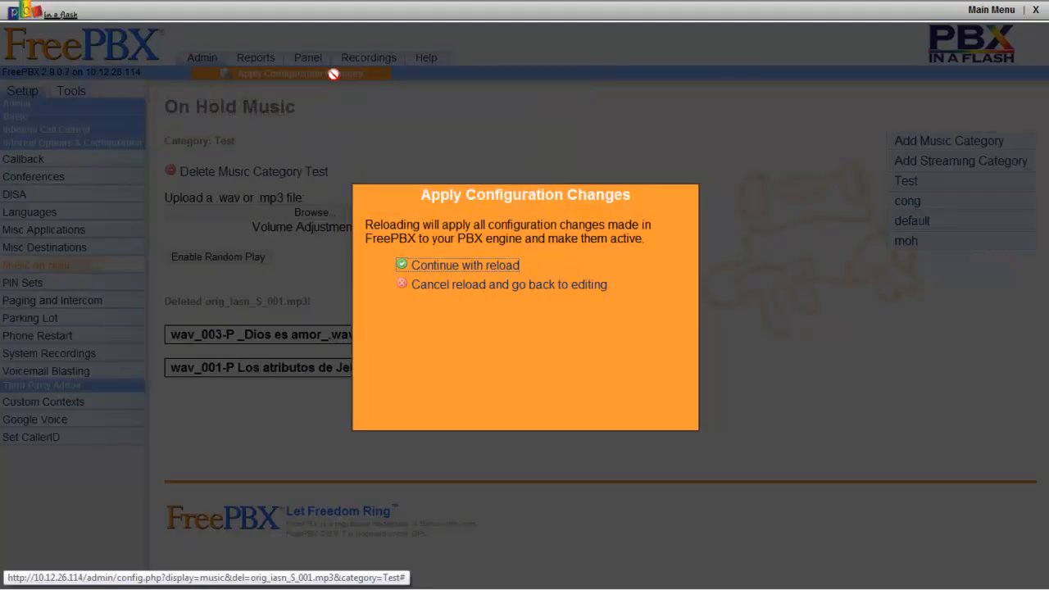
{"action": "left_click", "coordinate": [464, 265]}
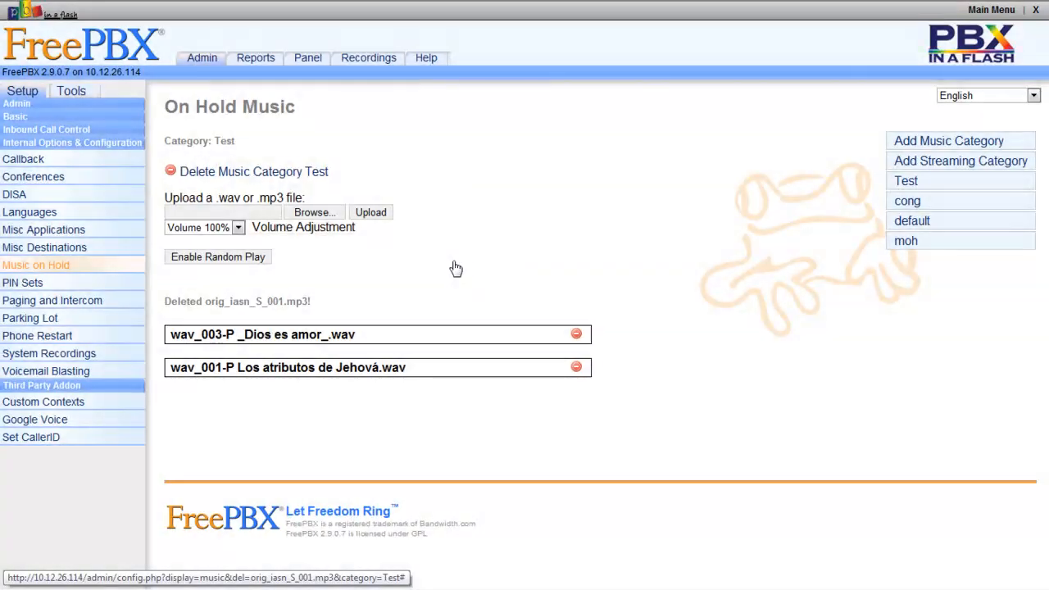
{"action": "mouse_move", "coordinate": [487, 155]}
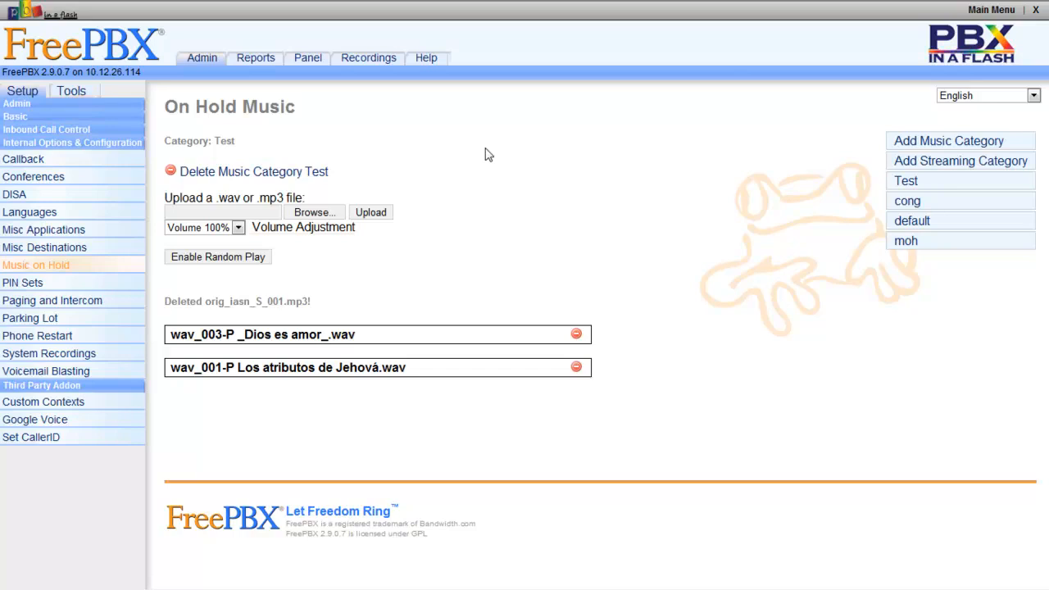
{"action": "mouse_move", "coordinate": [33, 177]}
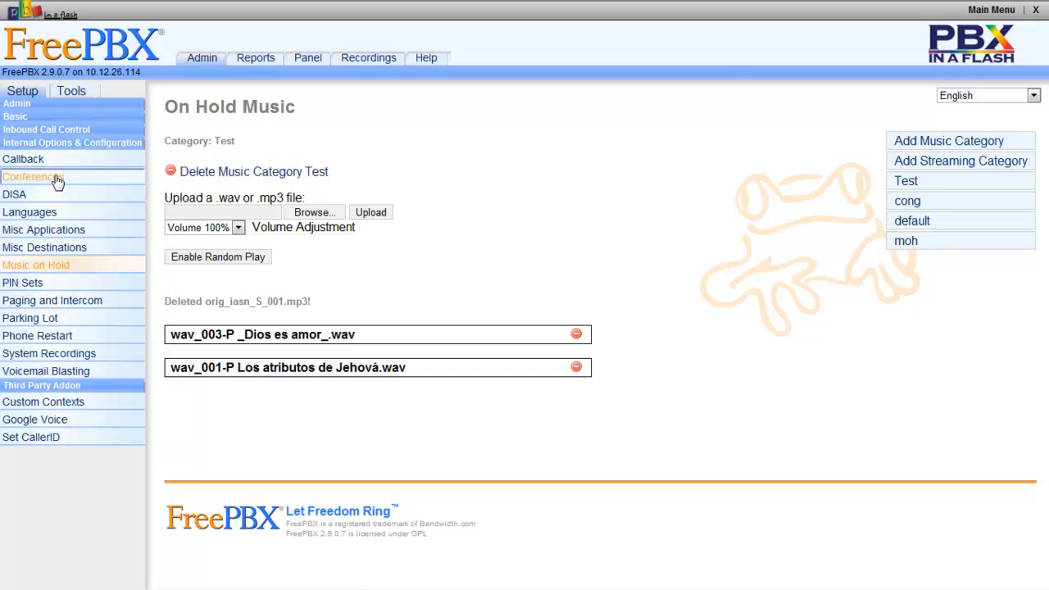
Step: Open conference 4321 Bayview and set its Music on Hold Class to Test
{"action": "left_click", "coordinate": [34, 176]}
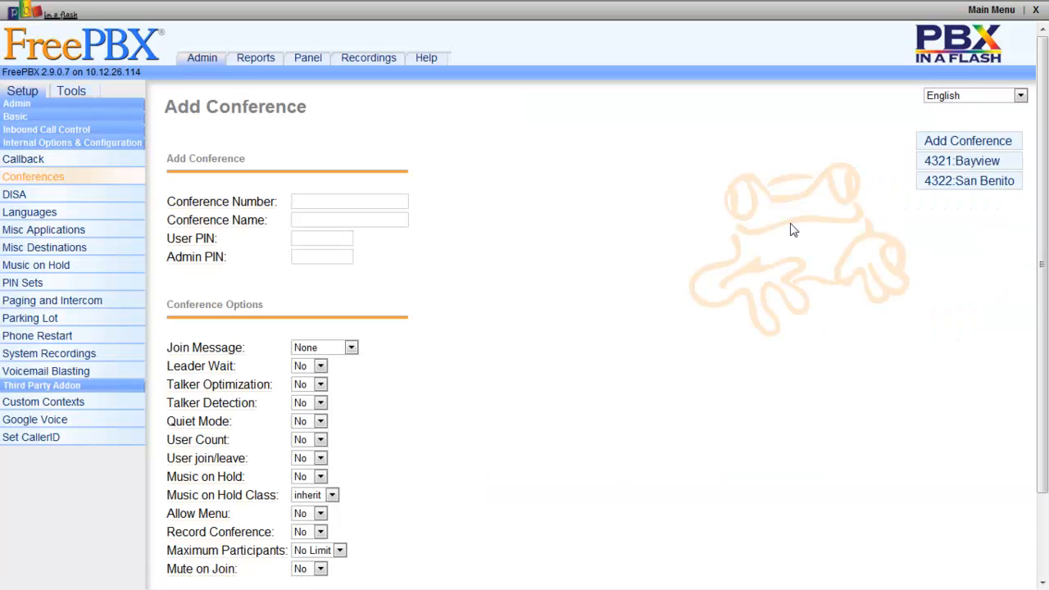
{"action": "left_click", "coordinate": [962, 160]}
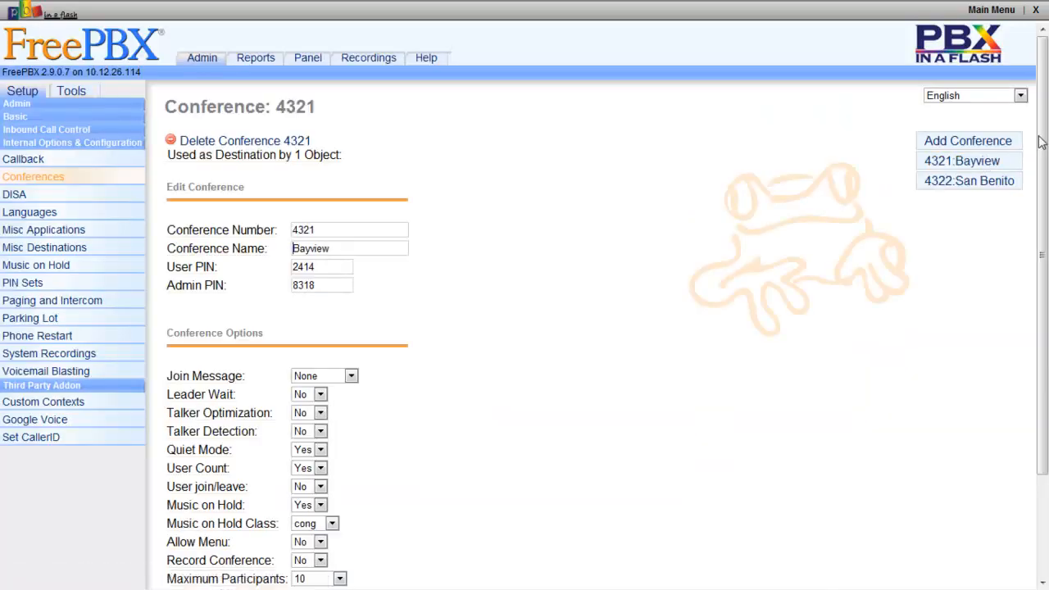
{"action": "scroll", "scroll_direction": "down", "scroll_amount": 3}
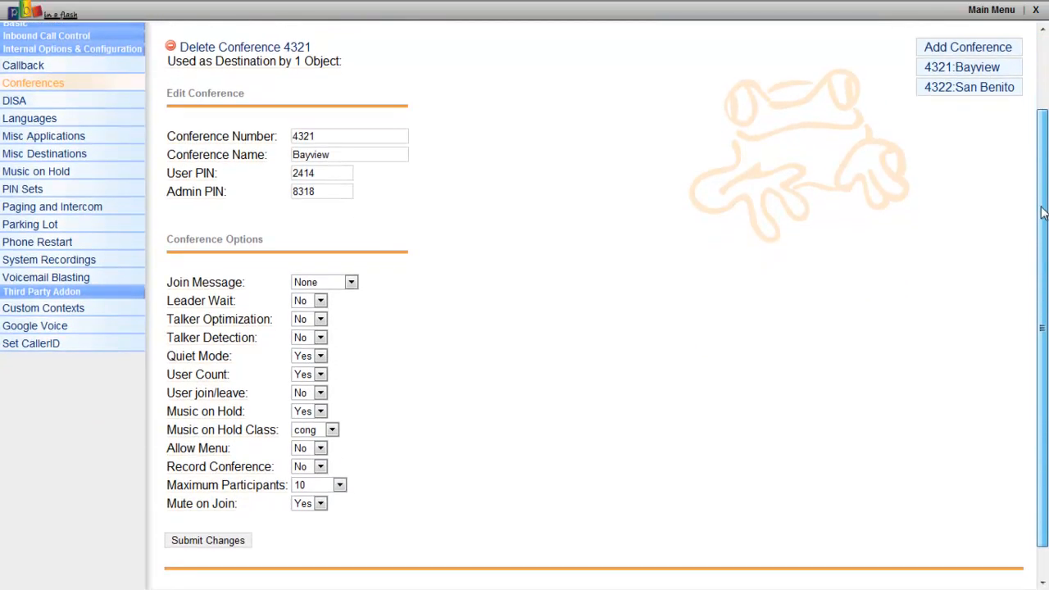
{"action": "left_click", "coordinate": [332, 429]}
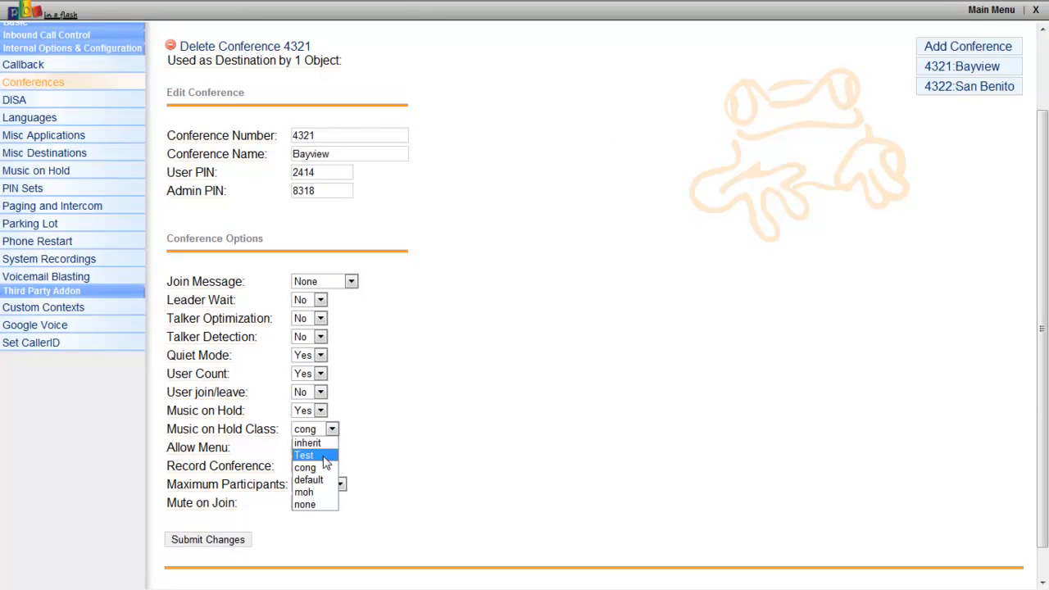
{"action": "left_click", "coordinate": [304, 455]}
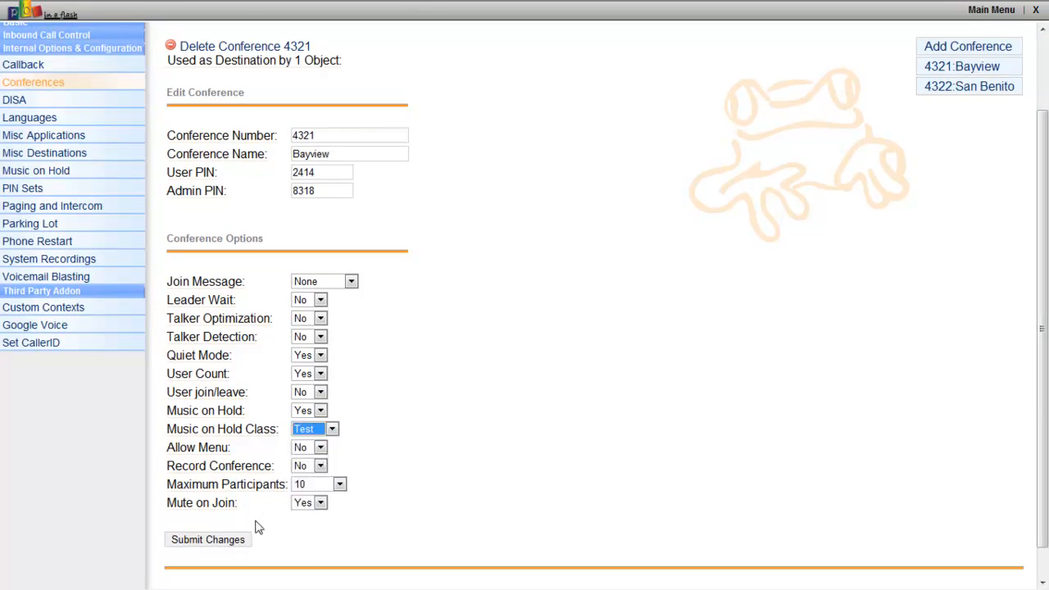
{"action": "mouse_move", "coordinate": [43, 135]}
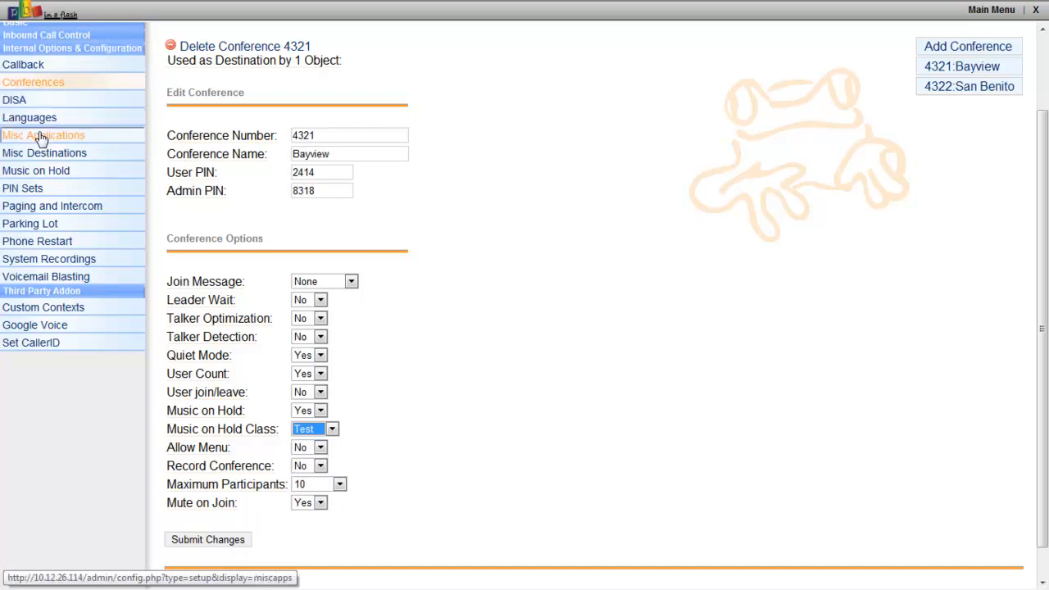
{"action": "mouse_move", "coordinate": [44, 154]}
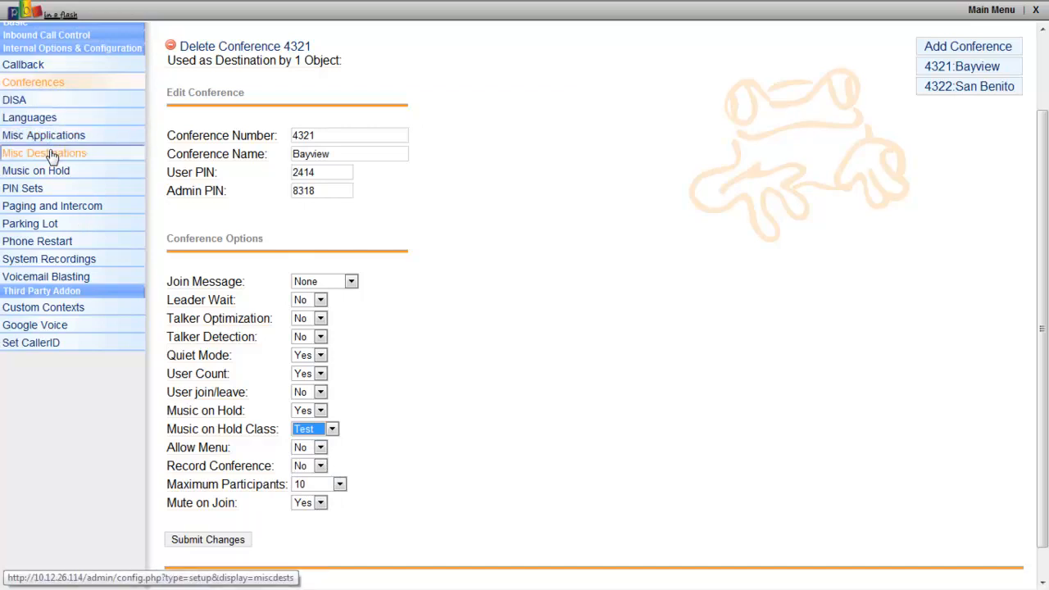
{"action": "mouse_move", "coordinate": [36, 171]}
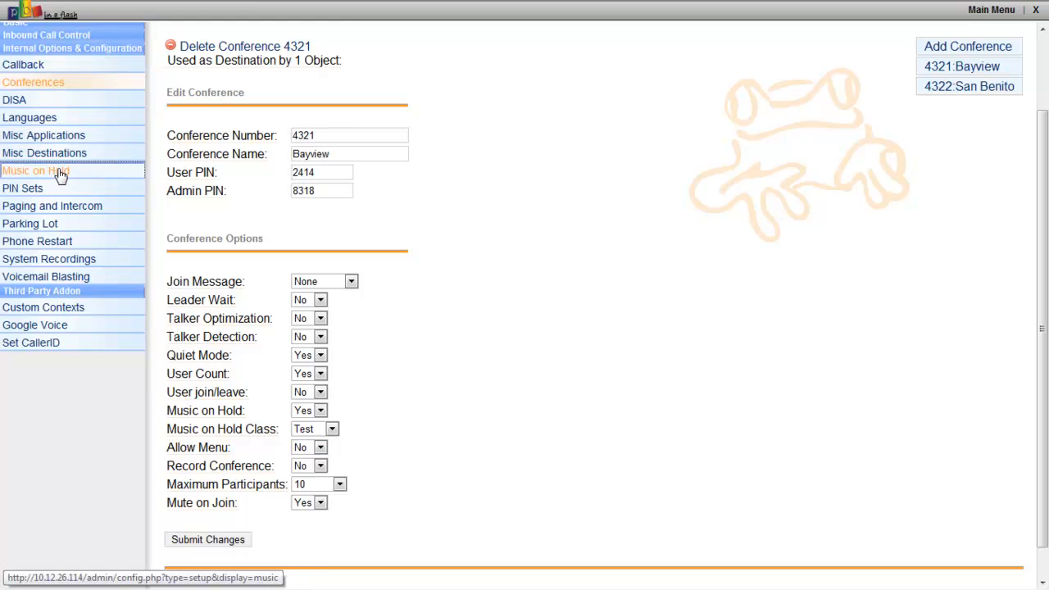
Step: Reopen the Test music on hold category listing its two WAV tracks
{"action": "left_click", "coordinate": [36, 171]}
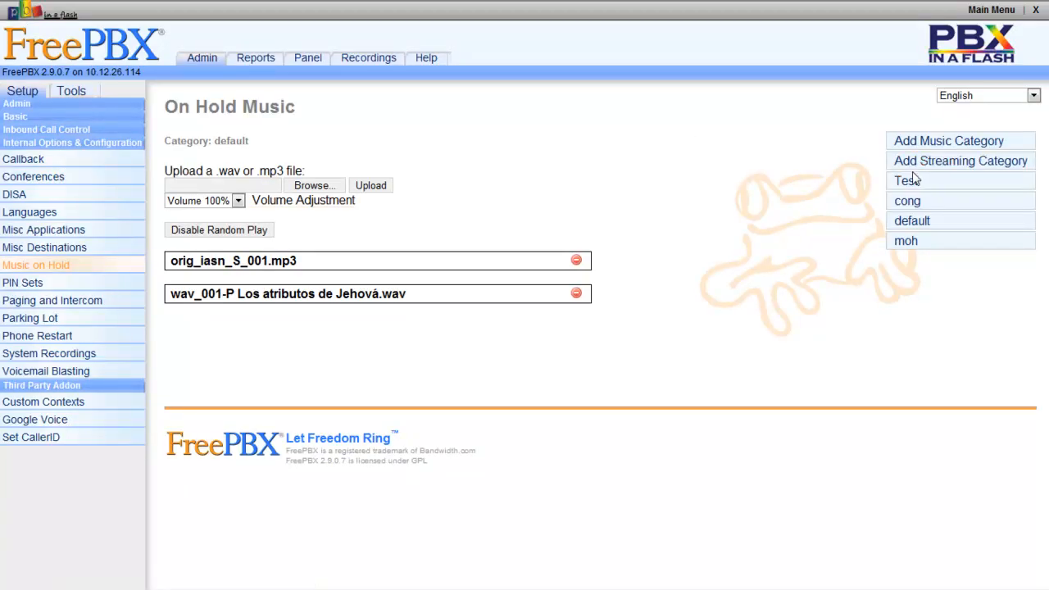
{"action": "left_click", "coordinate": [907, 181]}
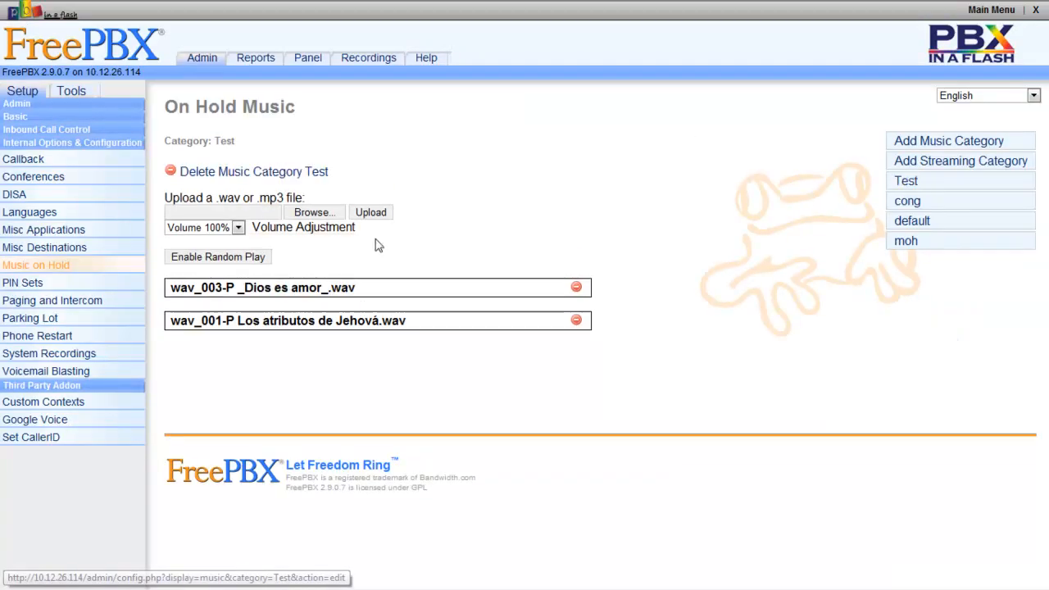
{"action": "mouse_move", "coordinate": [304, 291]}
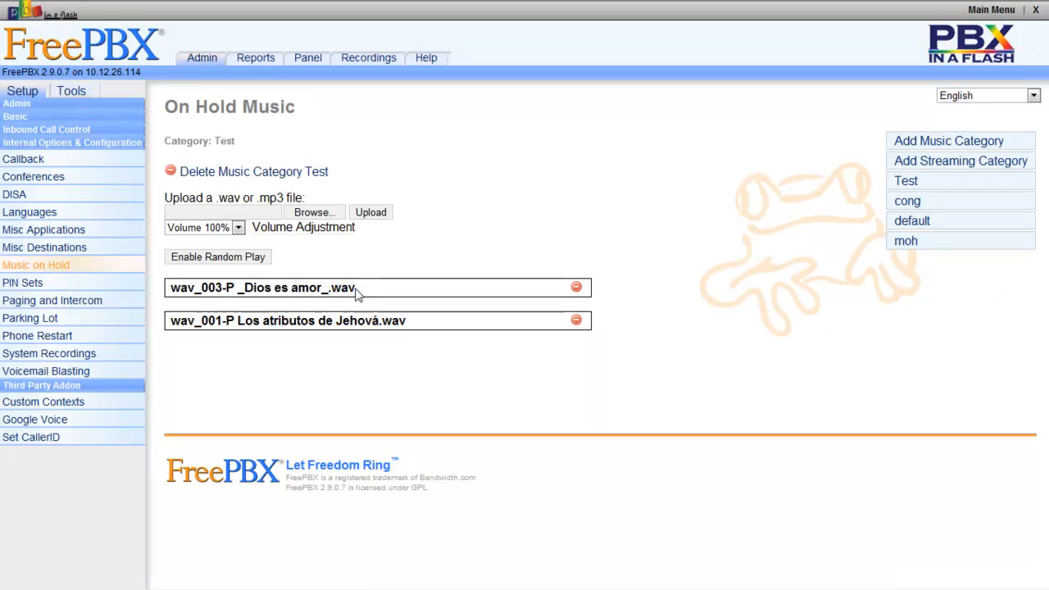
{"action": "mouse_move", "coordinate": [423, 341]}
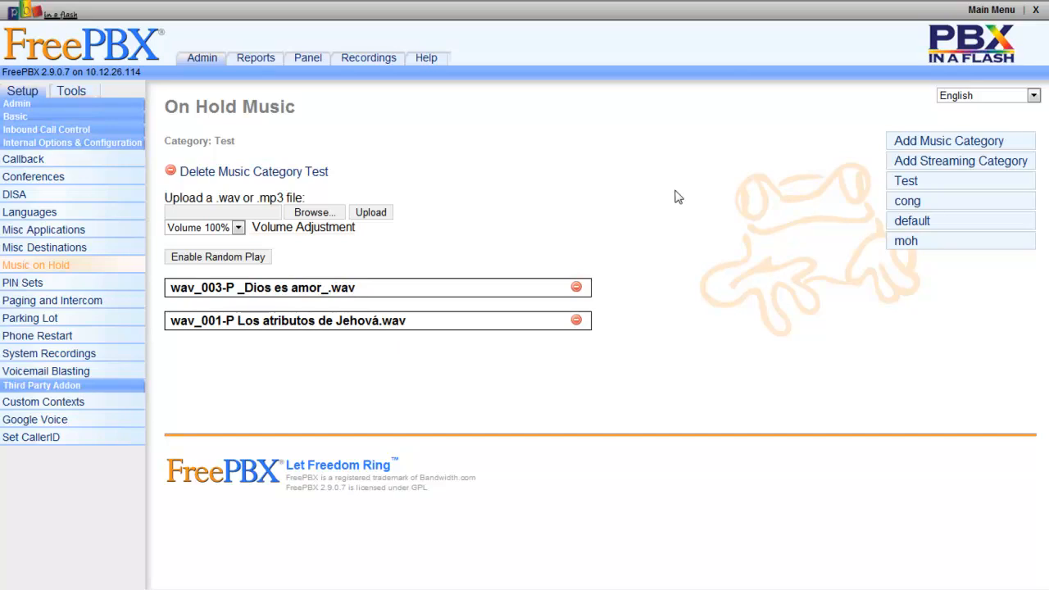
{"action": "mouse_move", "coordinate": [615, 199]}
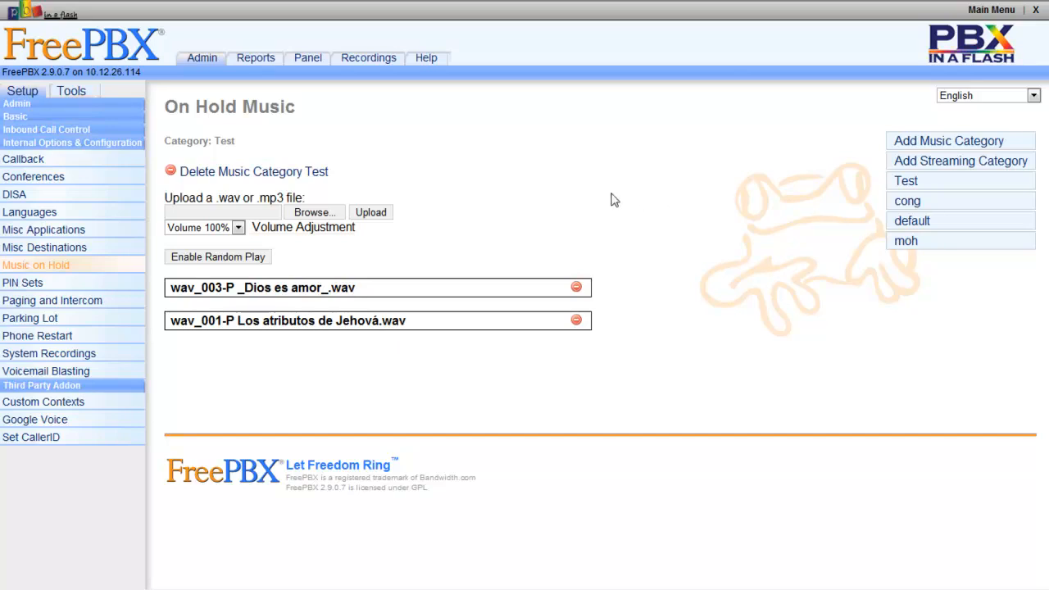
{"action": "mouse_move", "coordinate": [801, 345]}
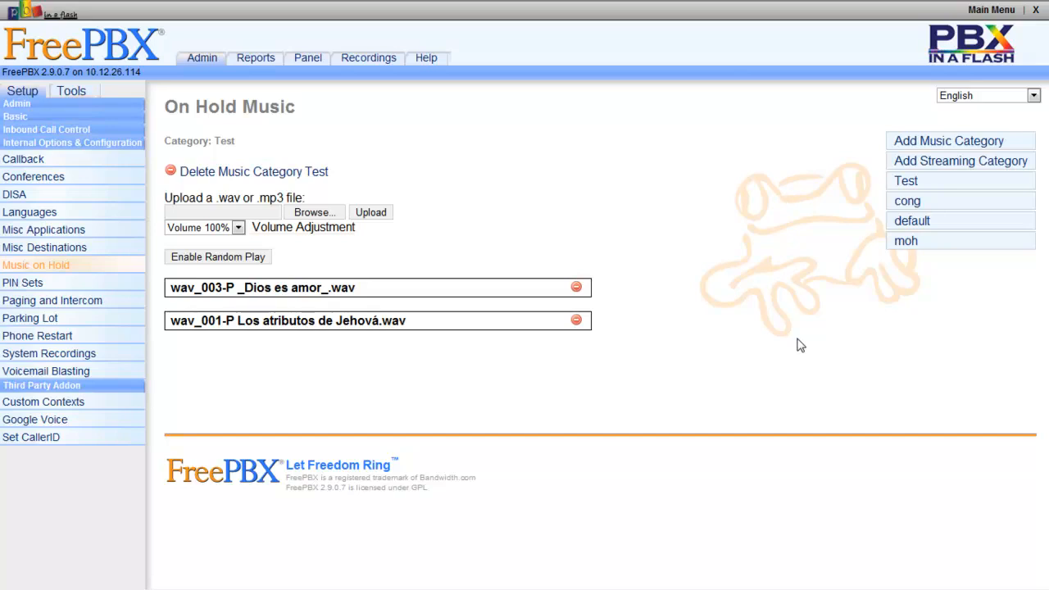
{"action": "mouse_move", "coordinate": [765, 198]}
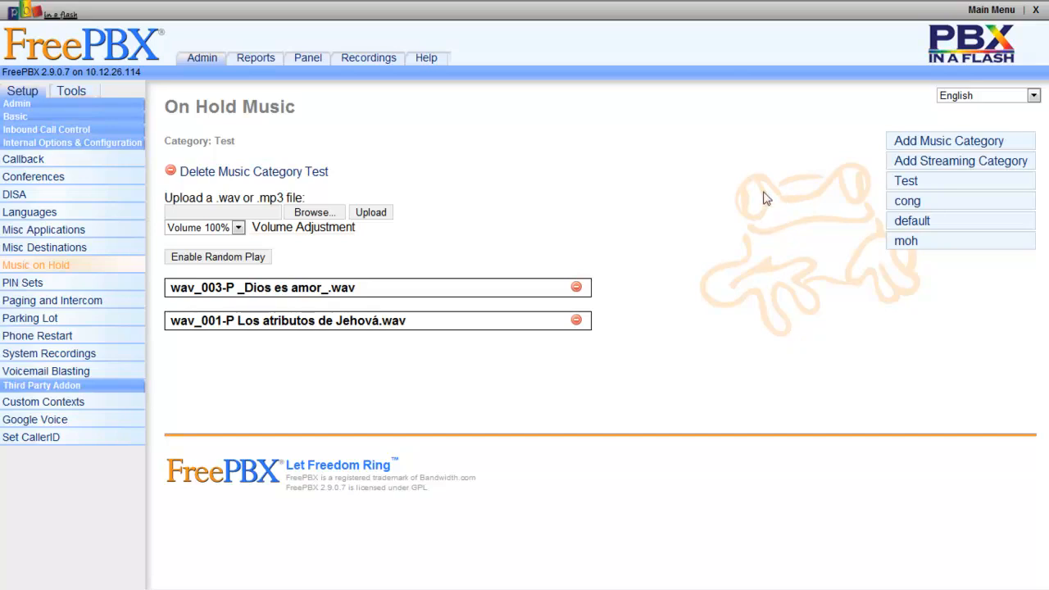
{"action": "mouse_move", "coordinate": [656, 71]}
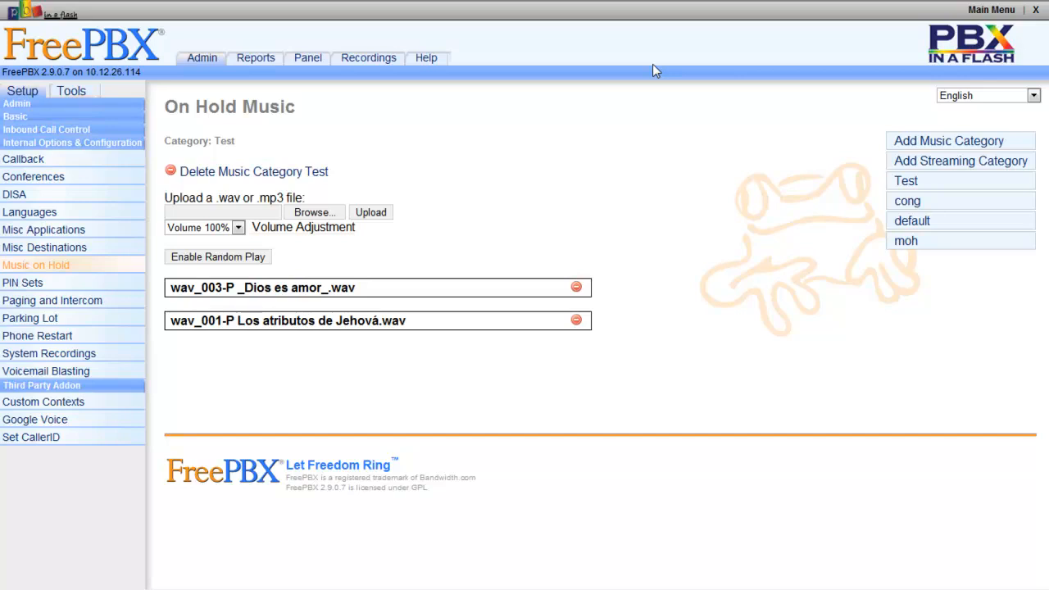